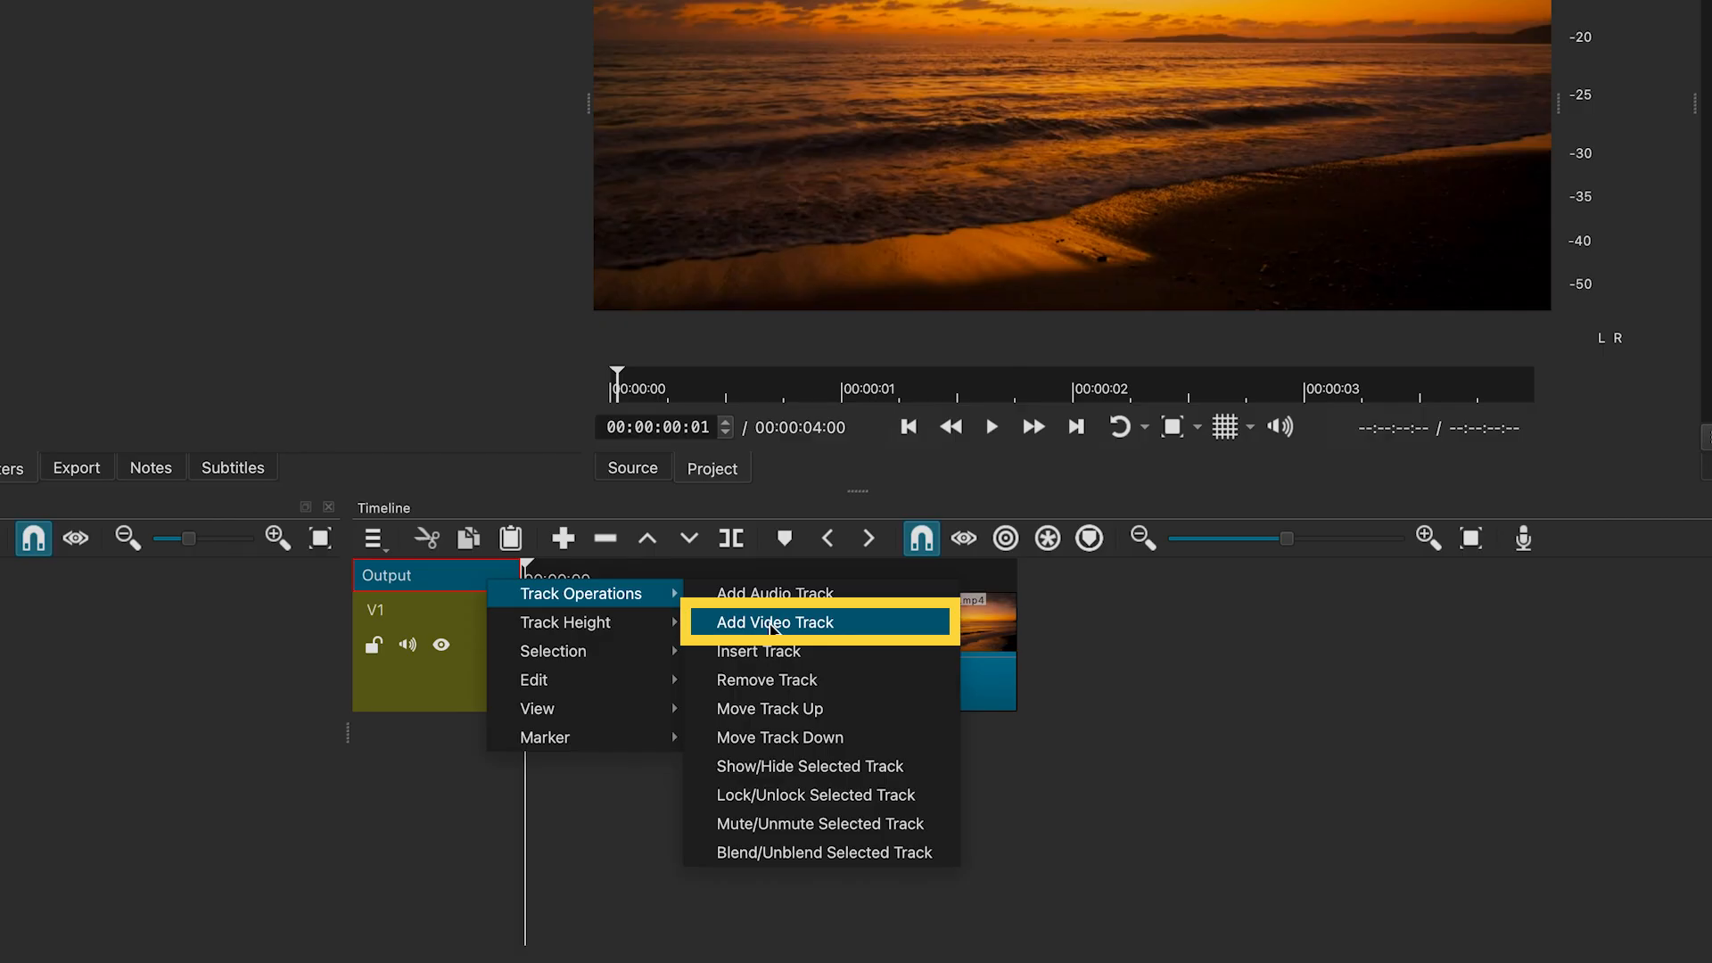
- Add two empty video tracks above the beach sunset clip on V1
left_click(773, 623)
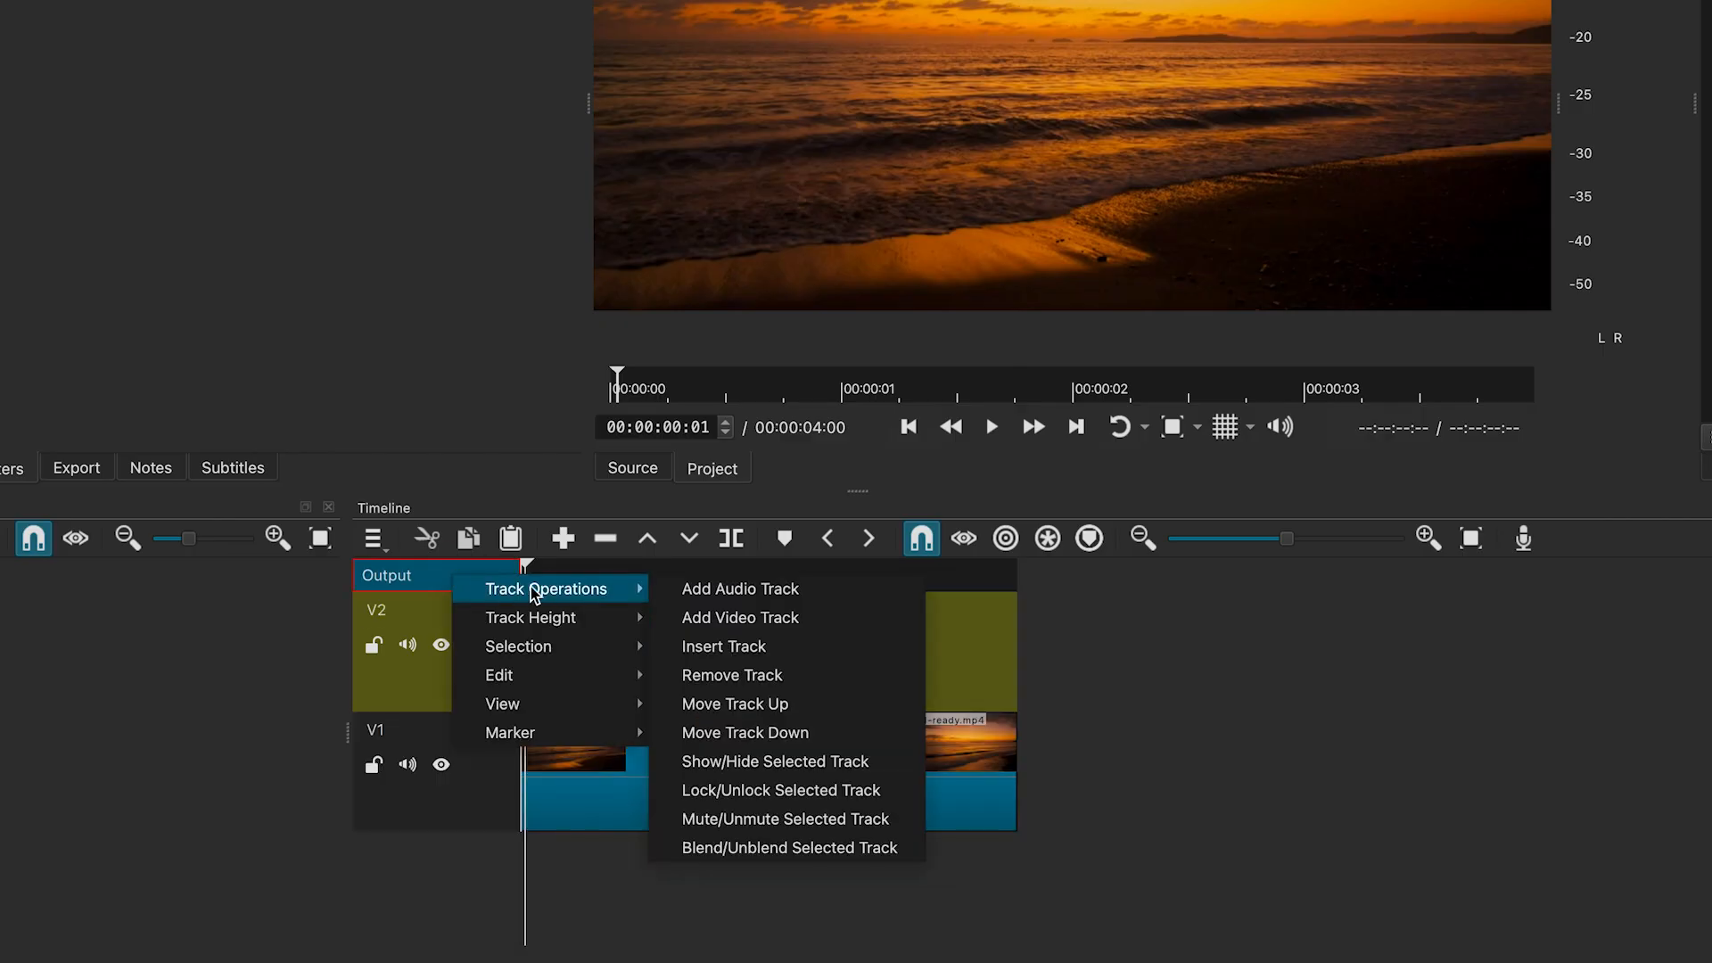
left_click(740, 617)
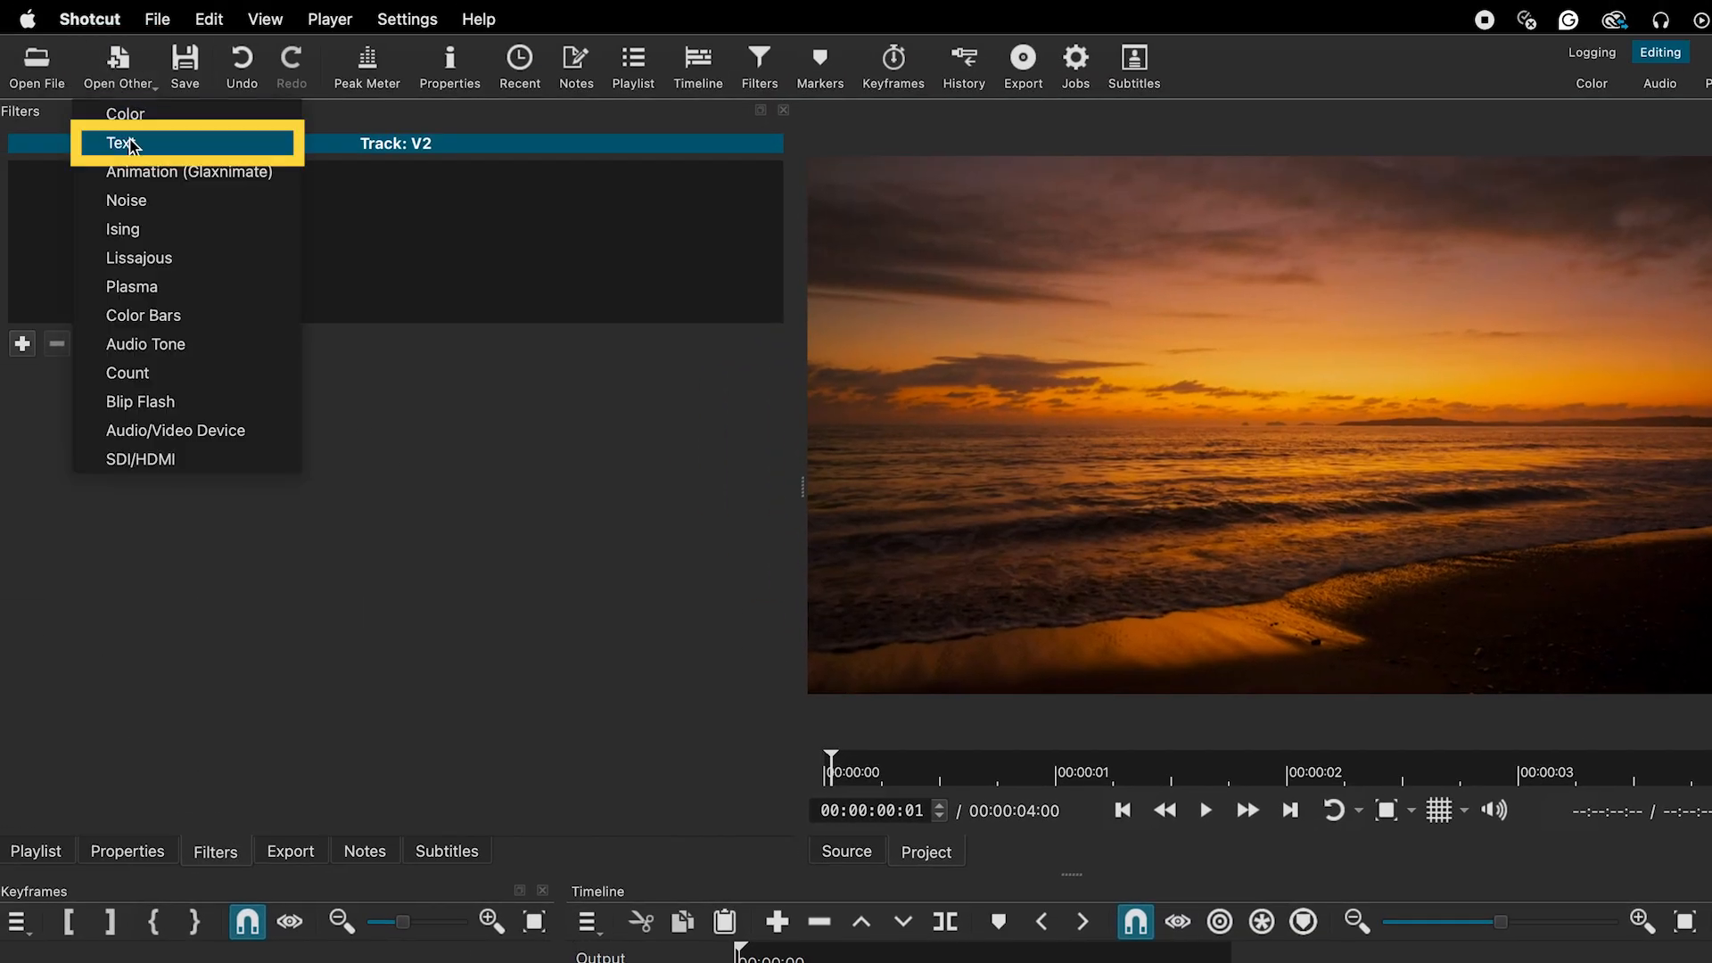
- Create a new text clip reading CINEMATIC
left_click(123, 143)
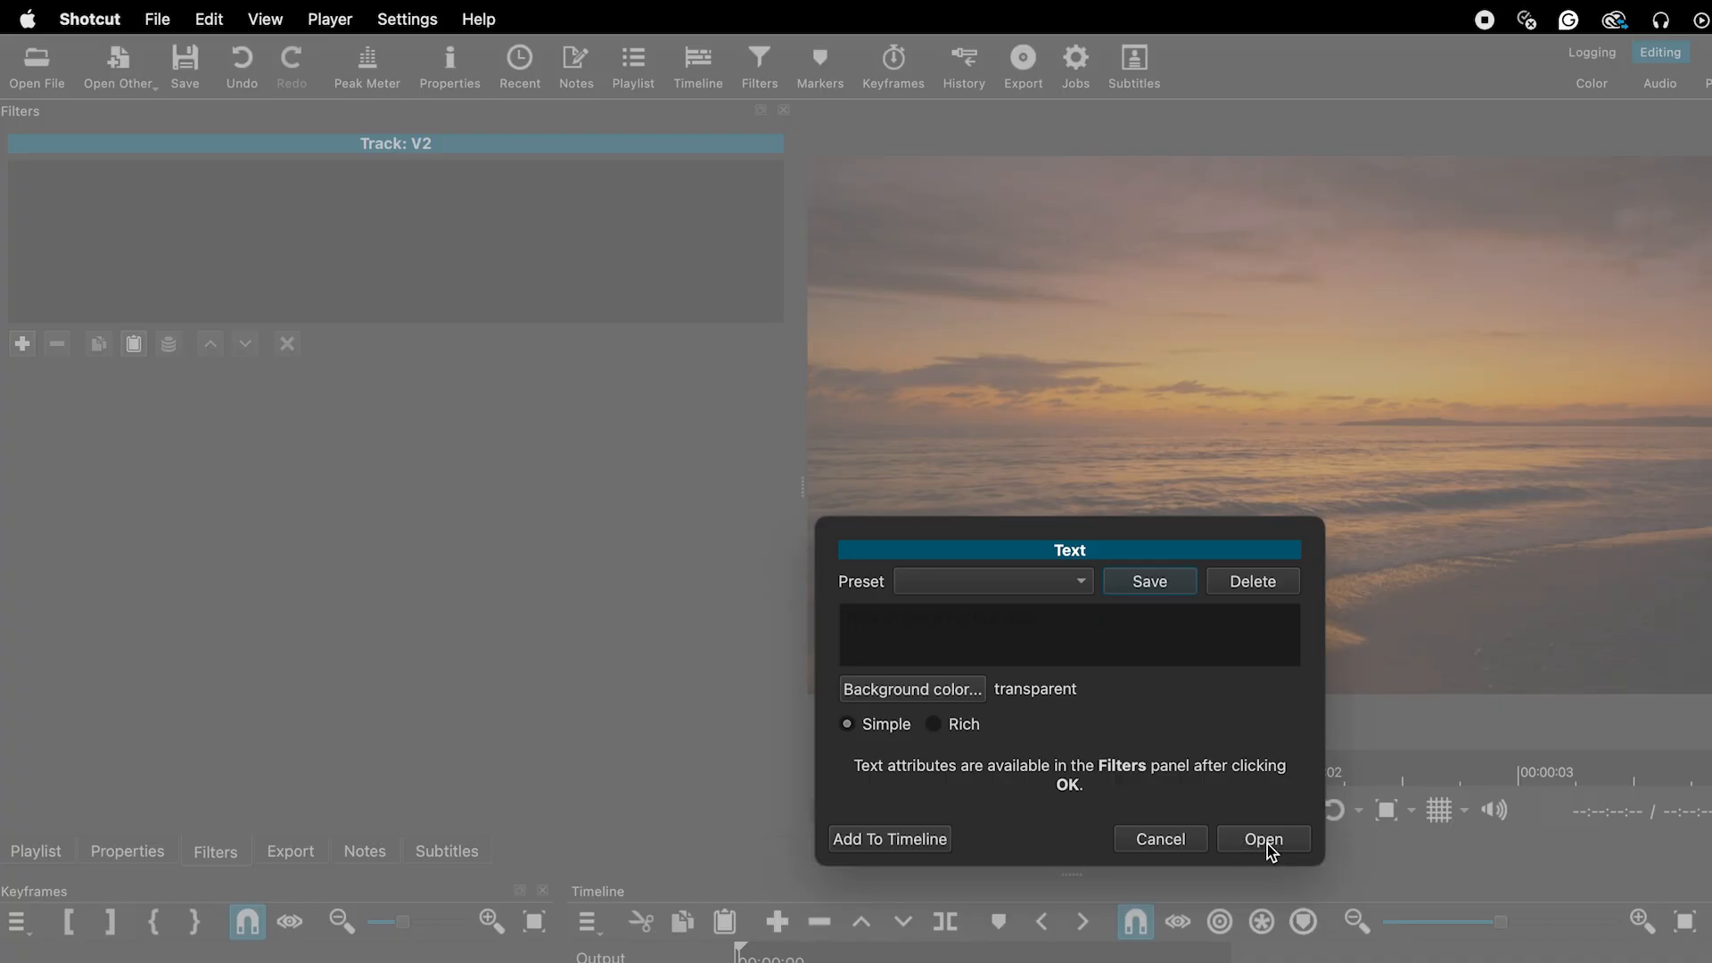
left_click(1262, 839)
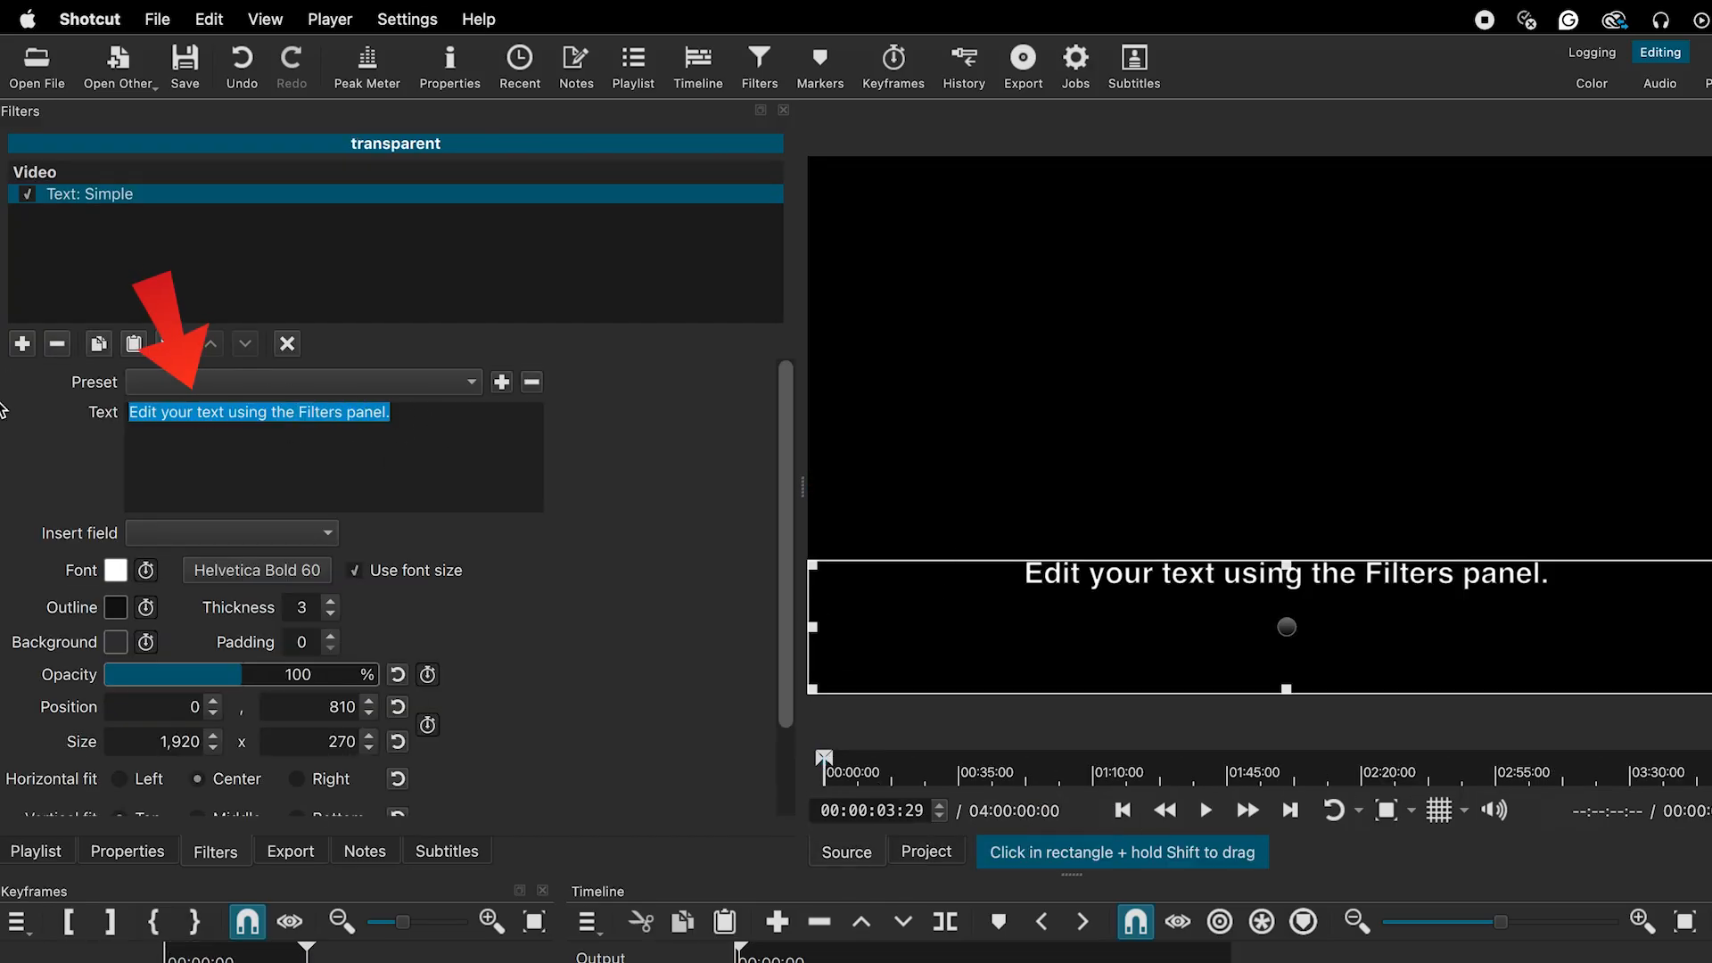
type("CINEMAT")
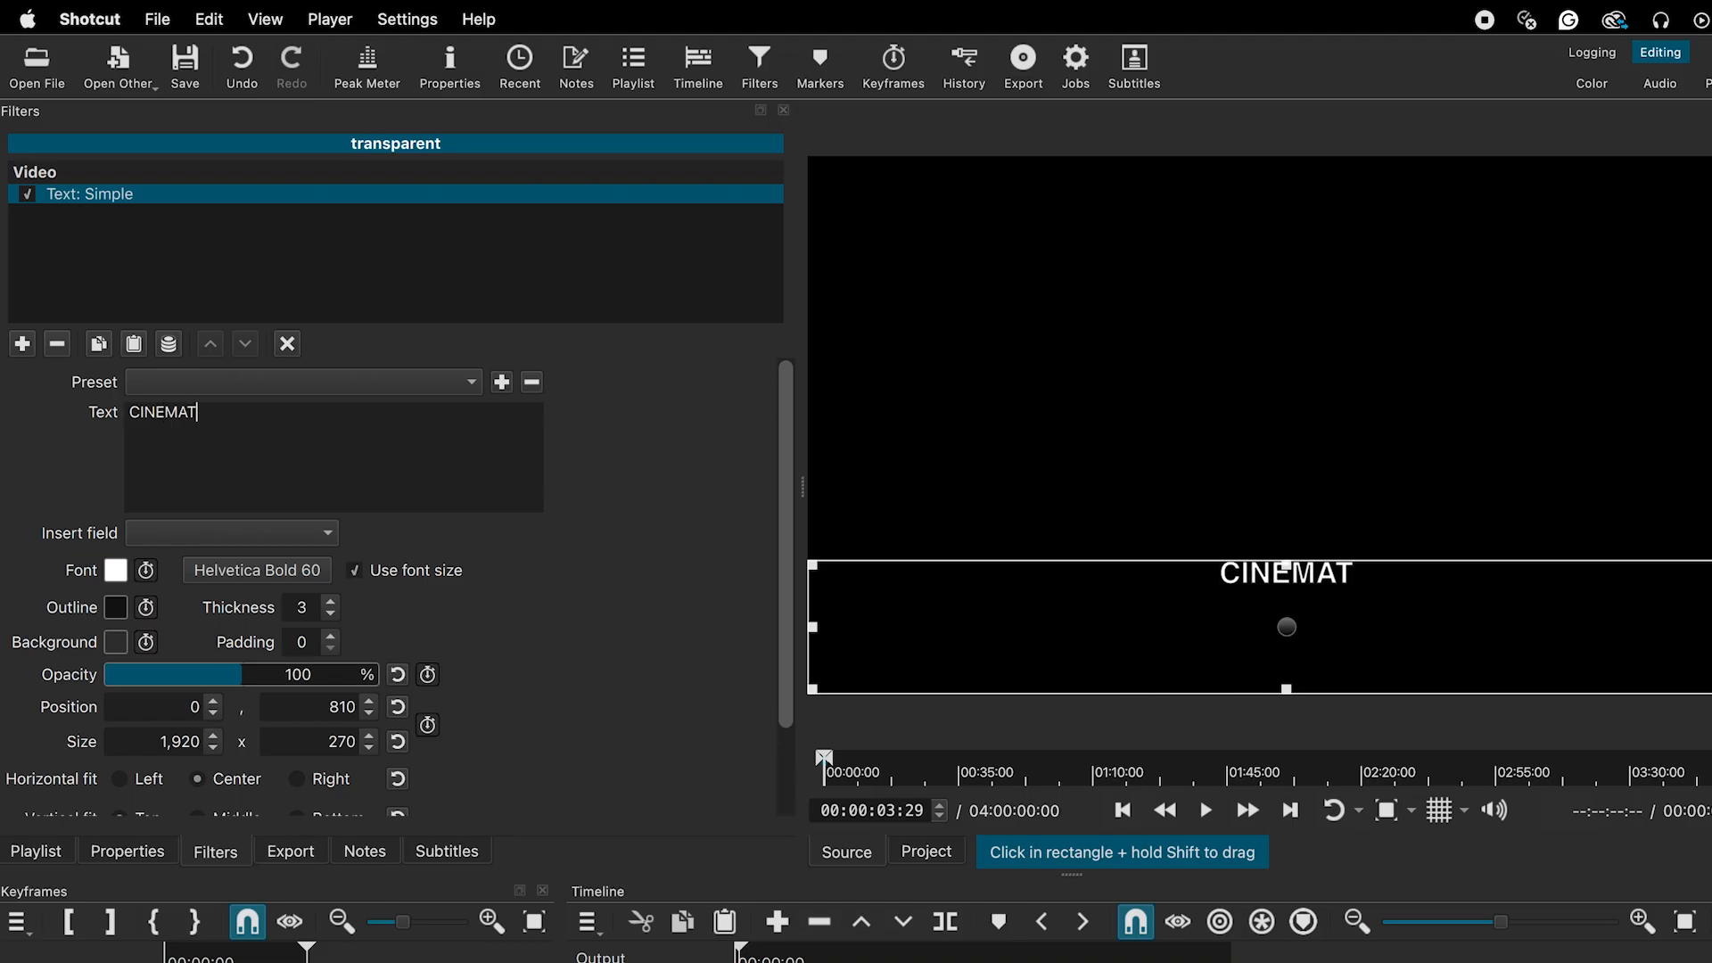
type("IC")
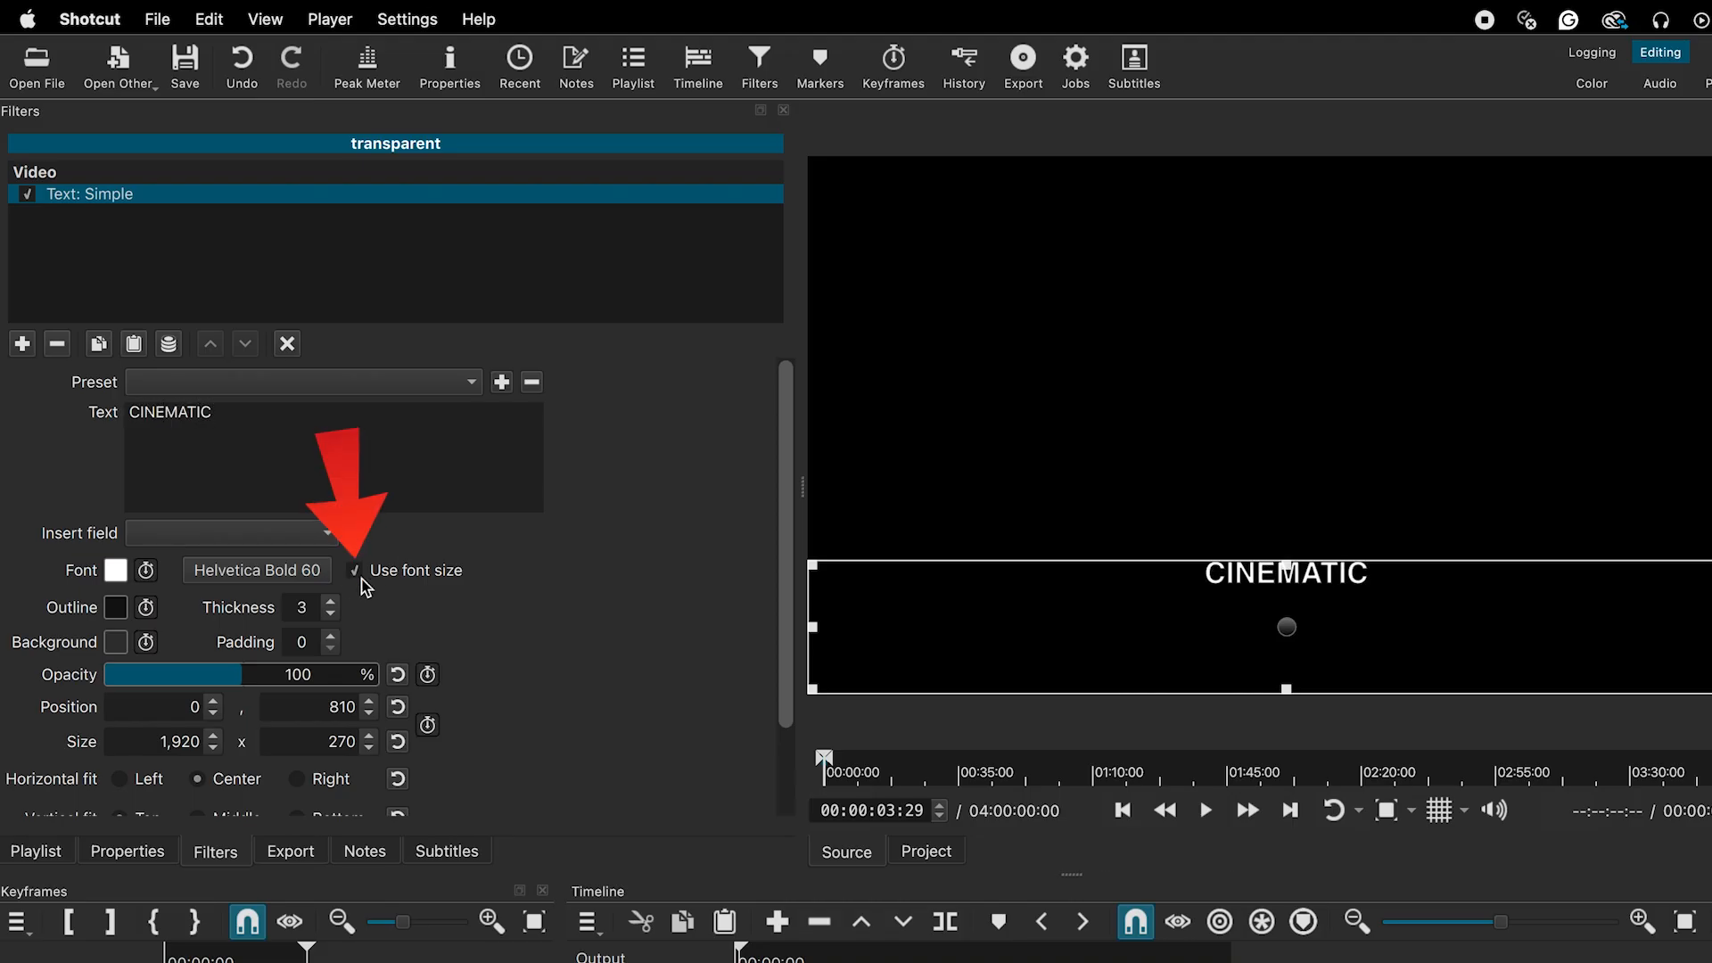
- Let the text fill its box and set the font to Gill Sans MT
left_click(354, 570)
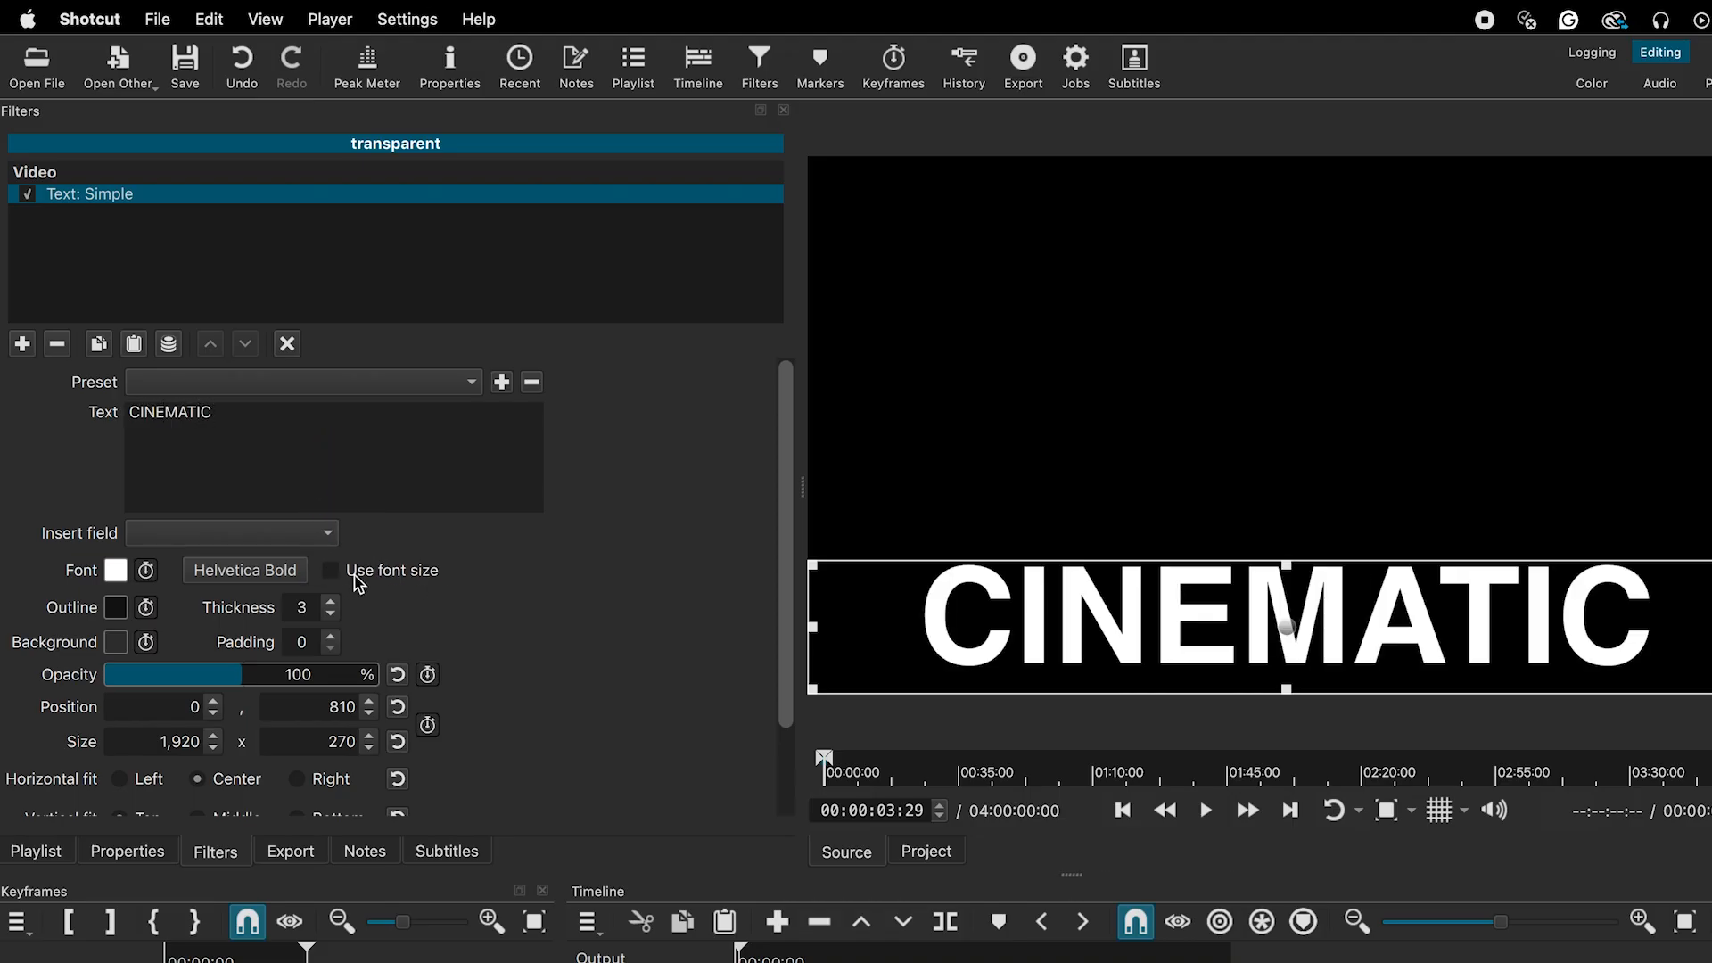
left_click(245, 570)
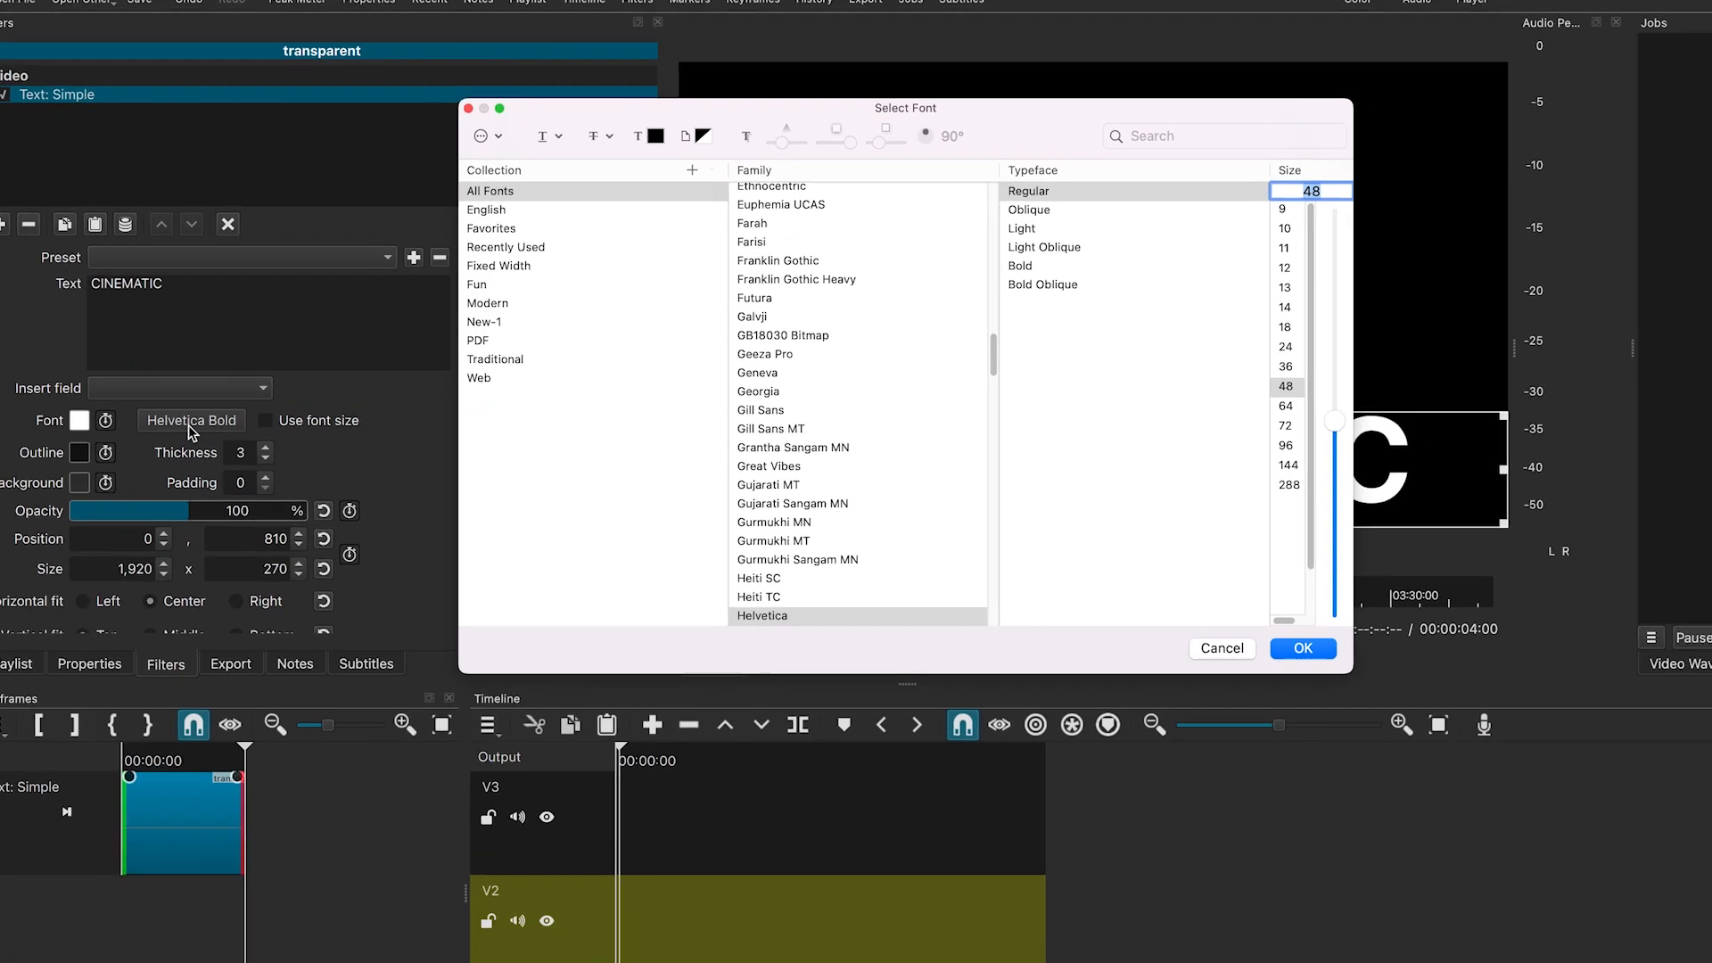
left_click(770, 428)
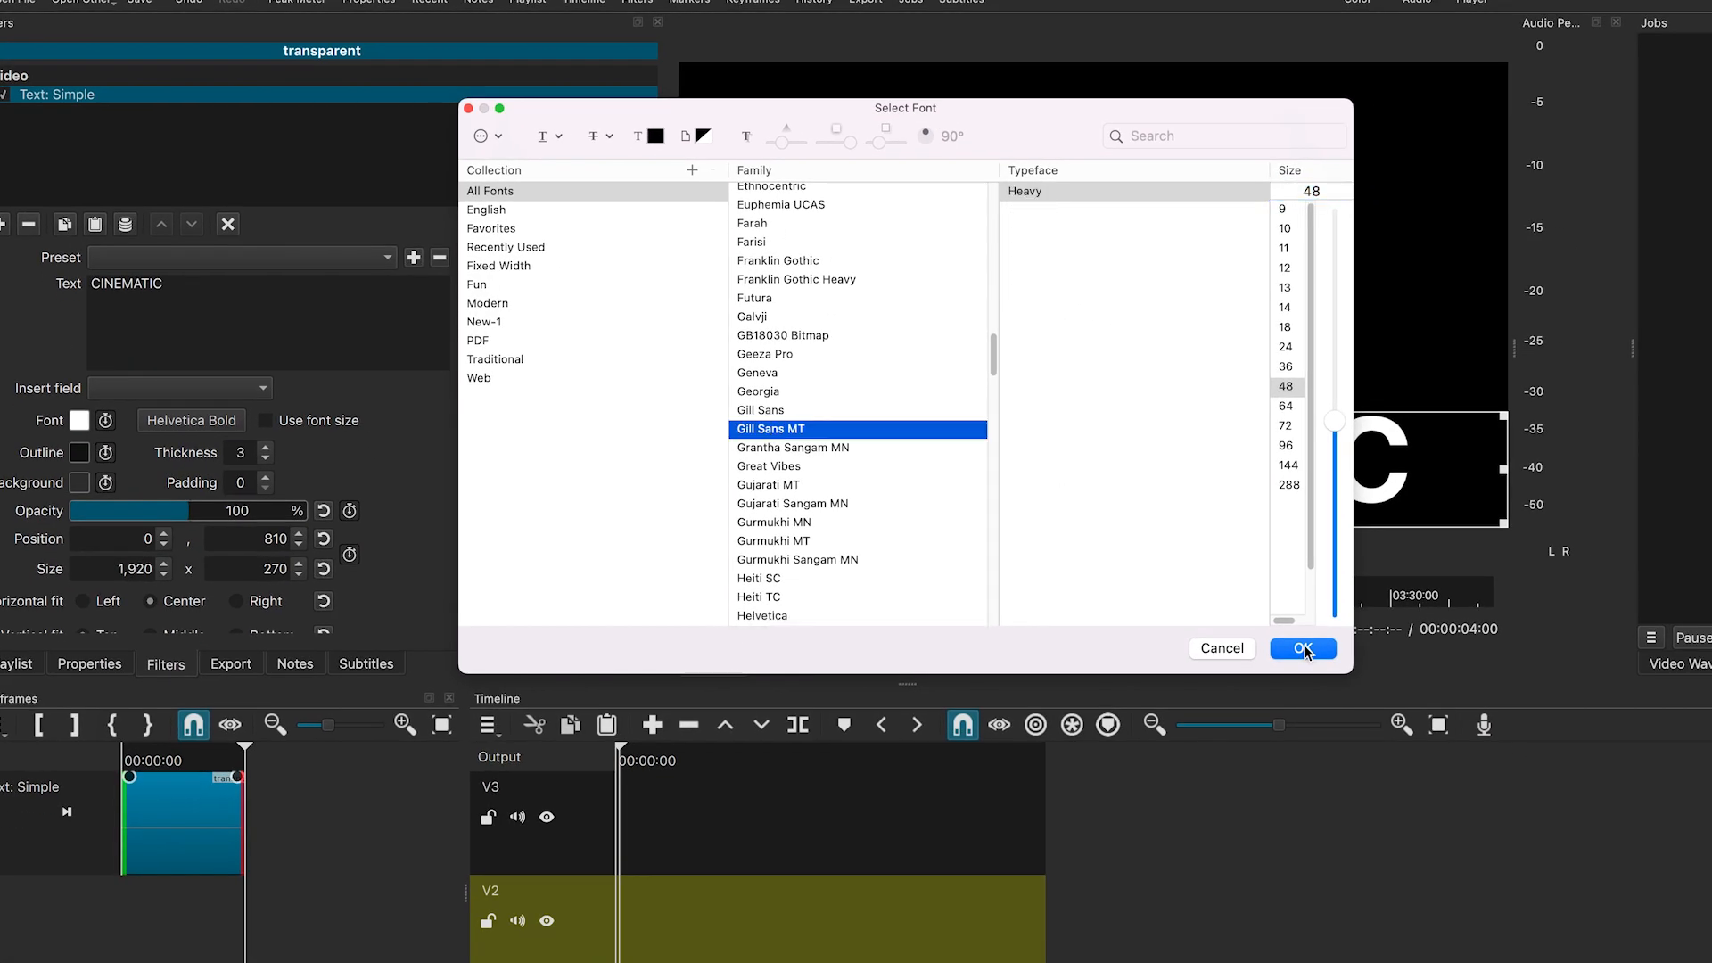
left_click(1302, 648)
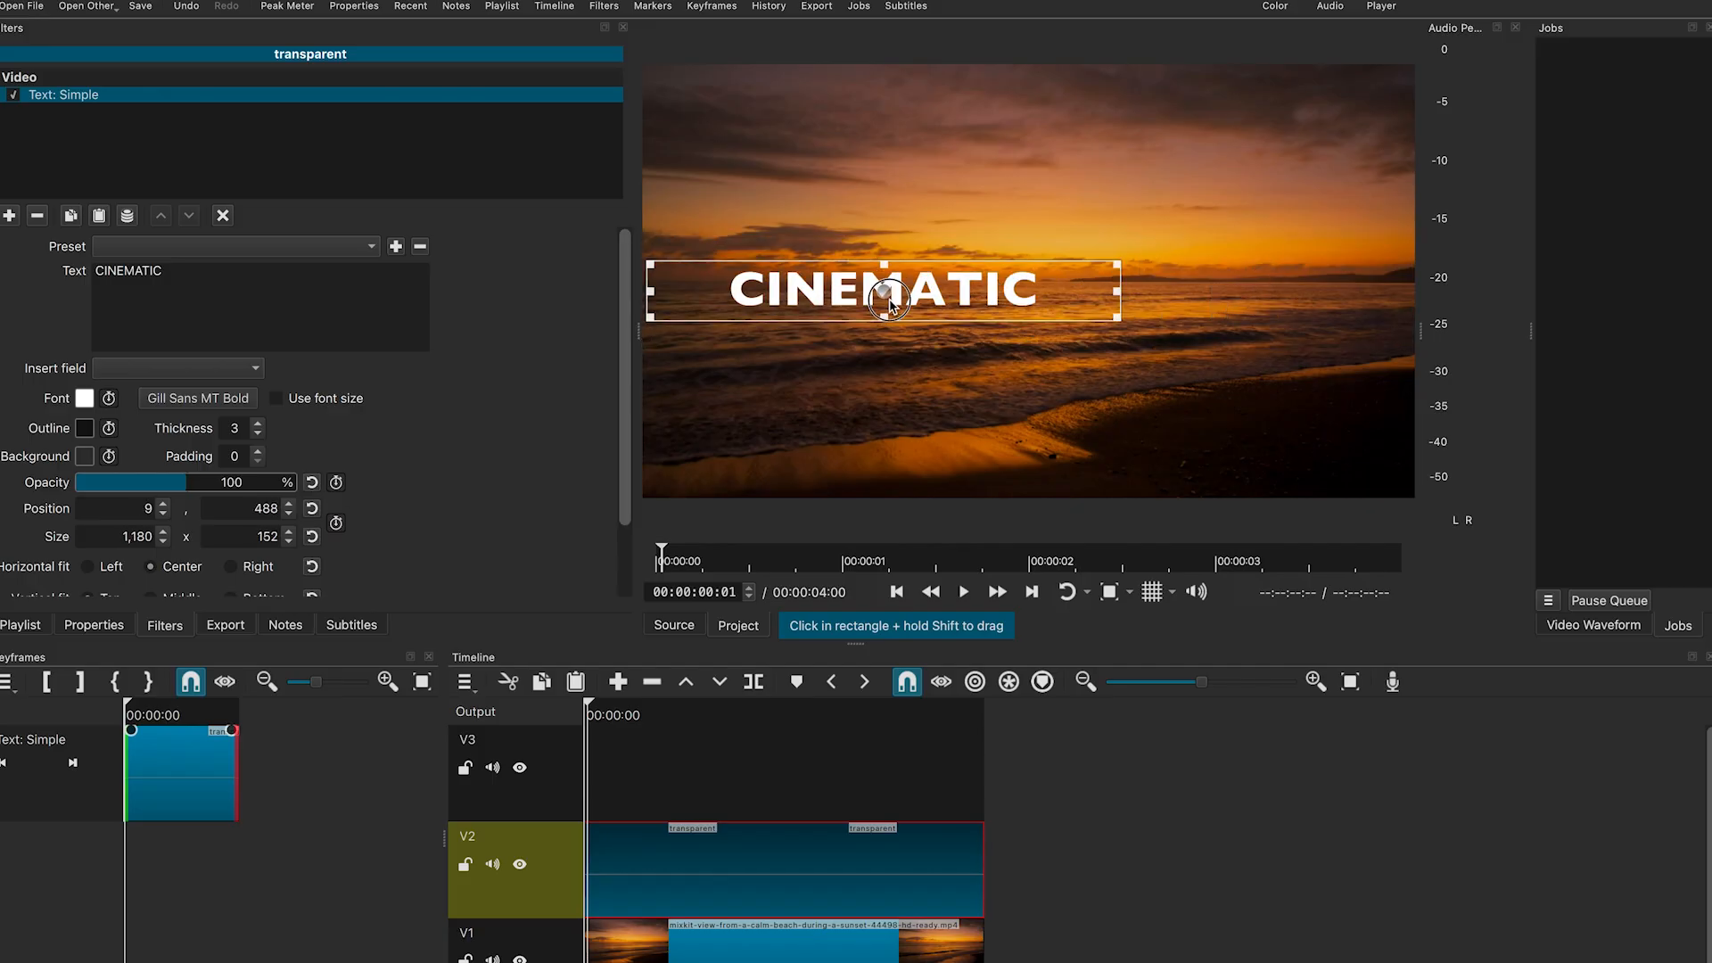
- Place CINEMATIC left of centre and TITLES to its right on the sunset frame
left_click_drag(895, 297, 874, 302)
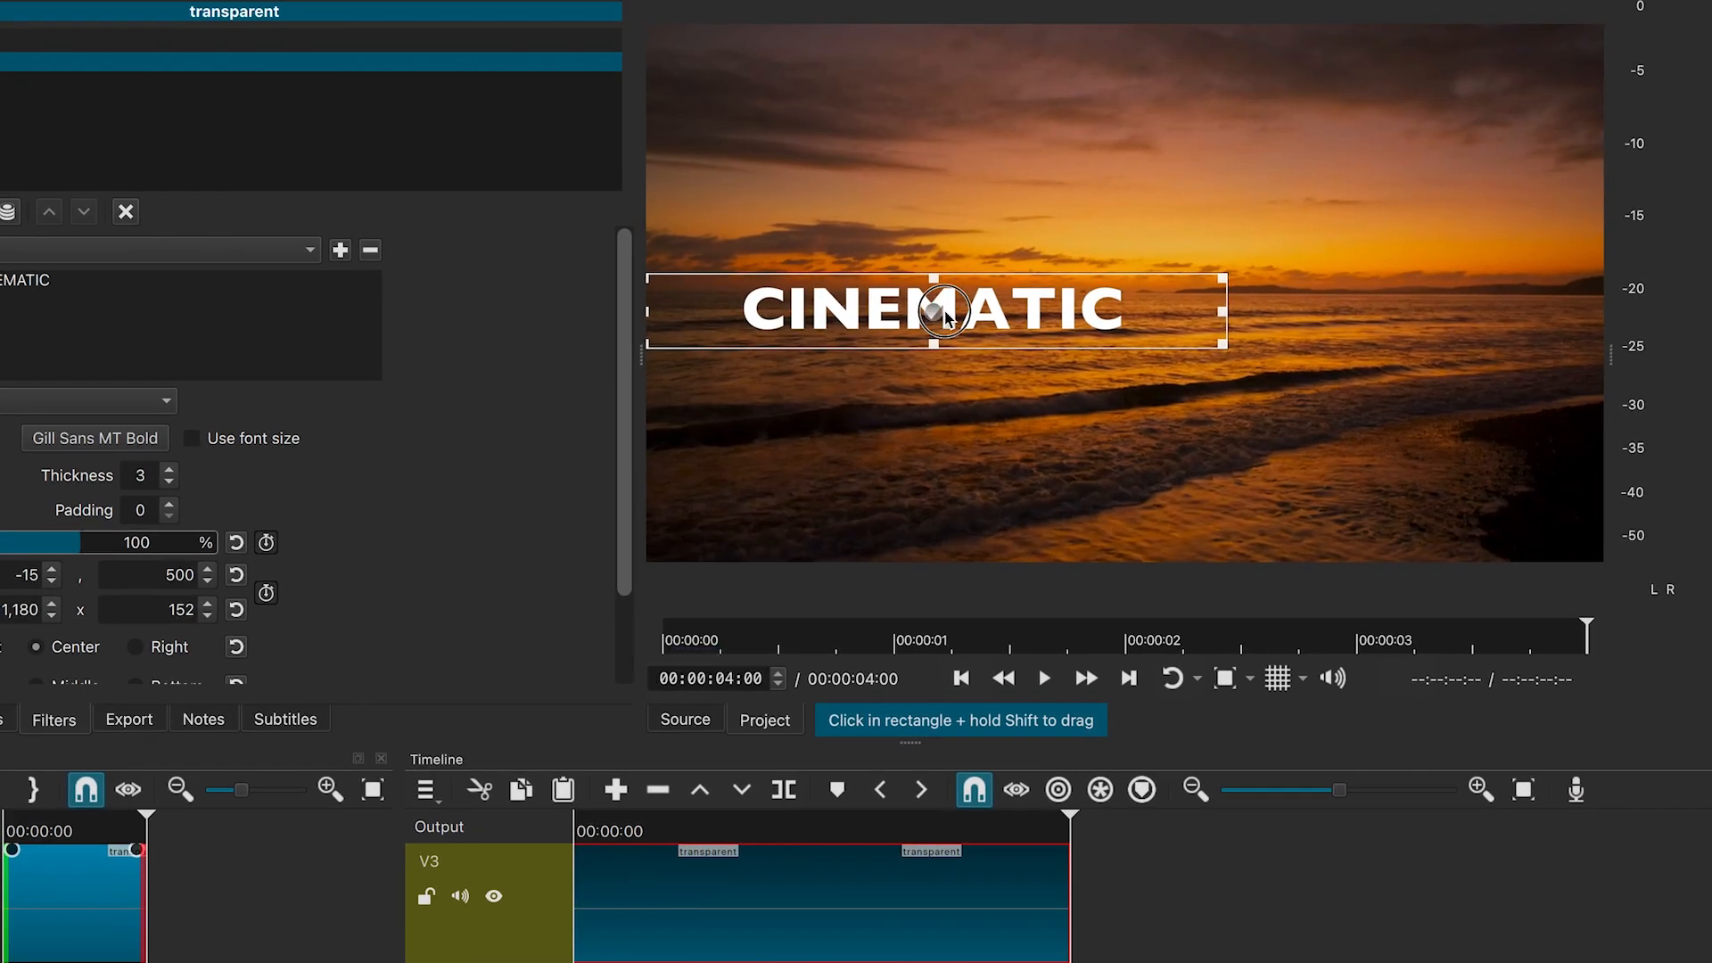
left_click_drag(939, 309, 1328, 315)
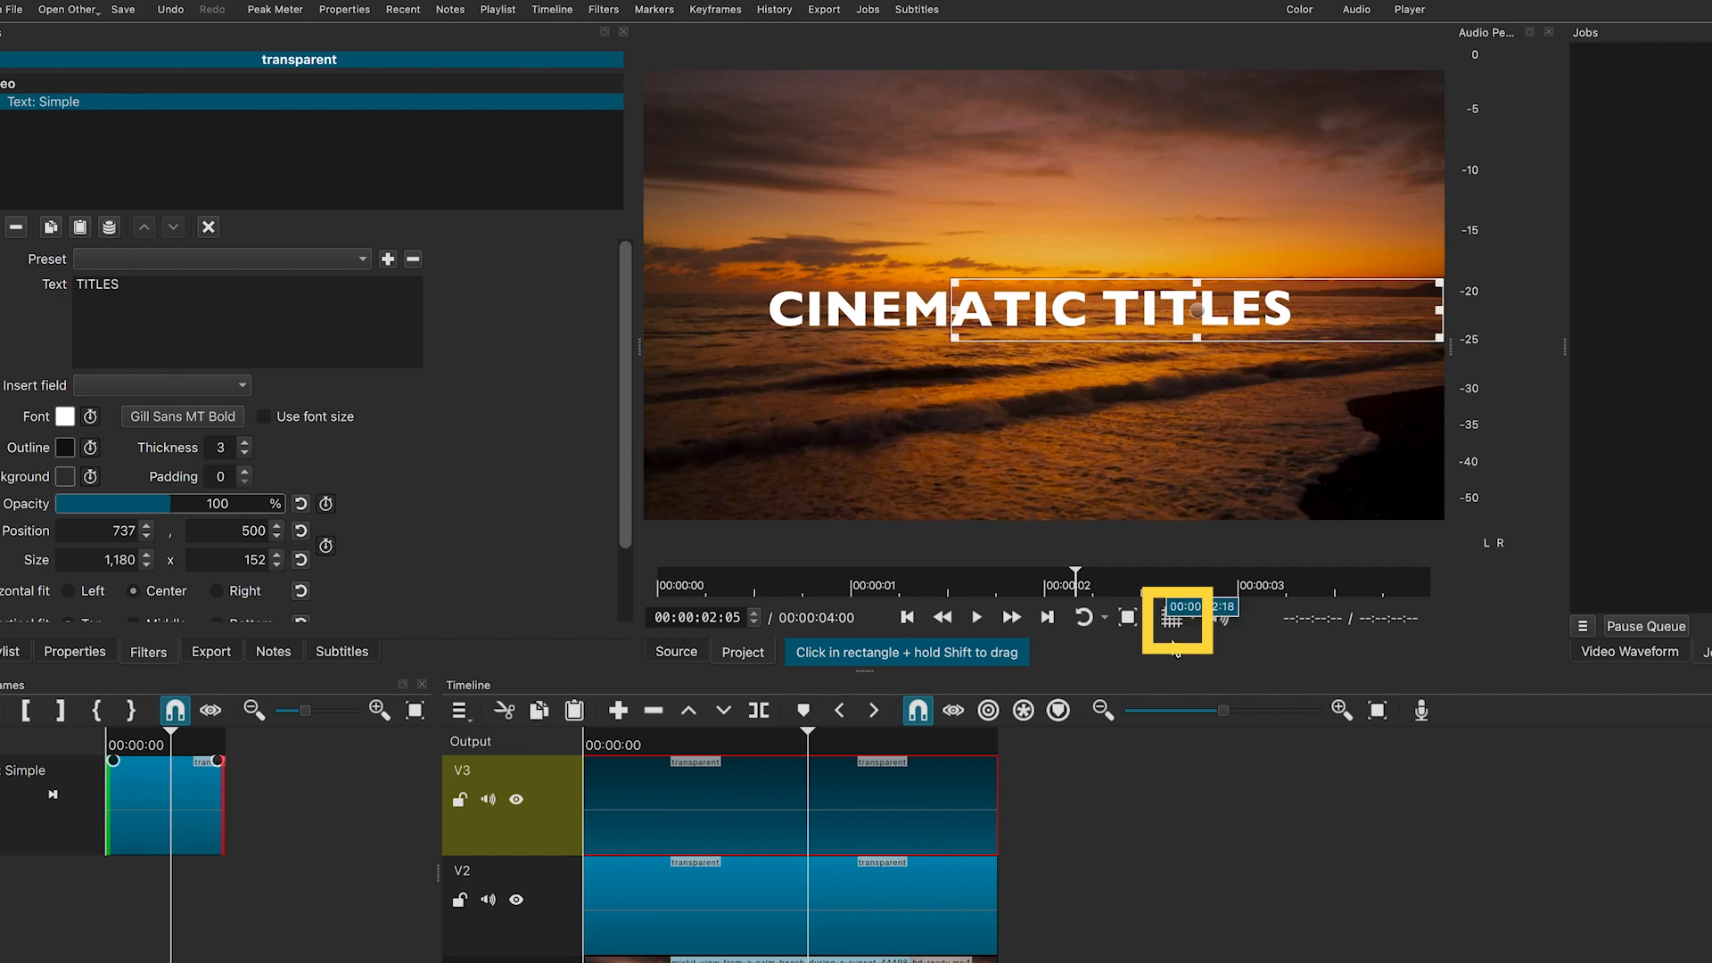
- Turn on the 80/90% Safe Areas overlay in the player
left_click(1163, 618)
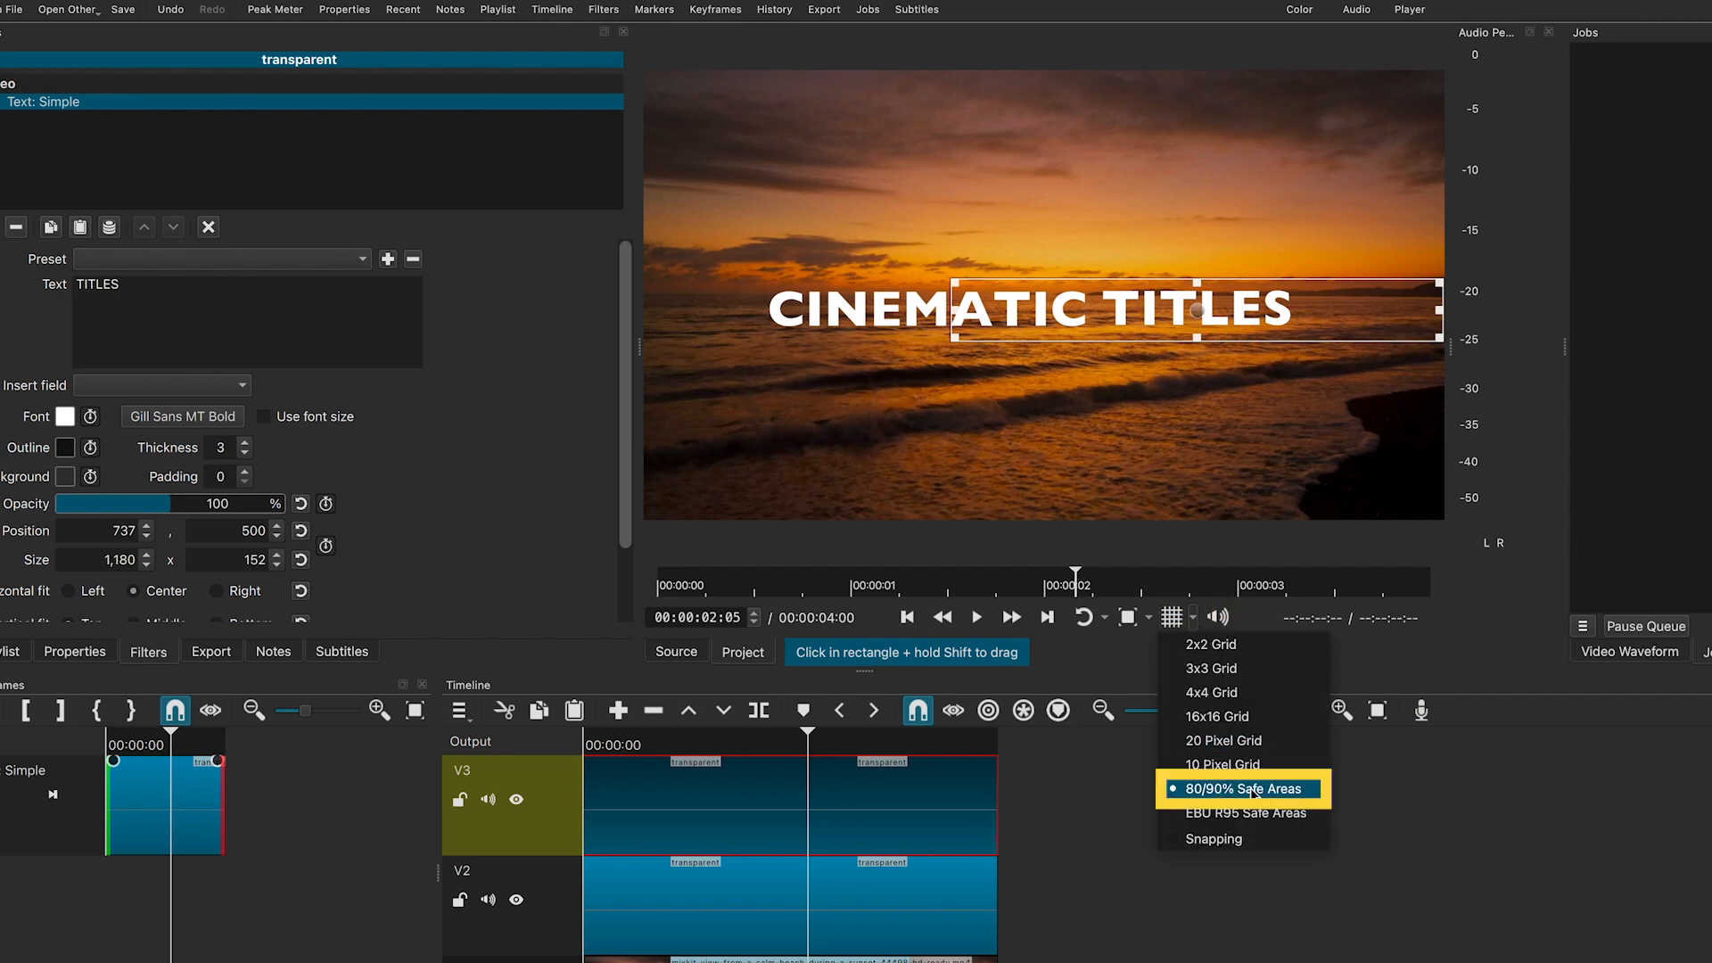
left_click(1242, 788)
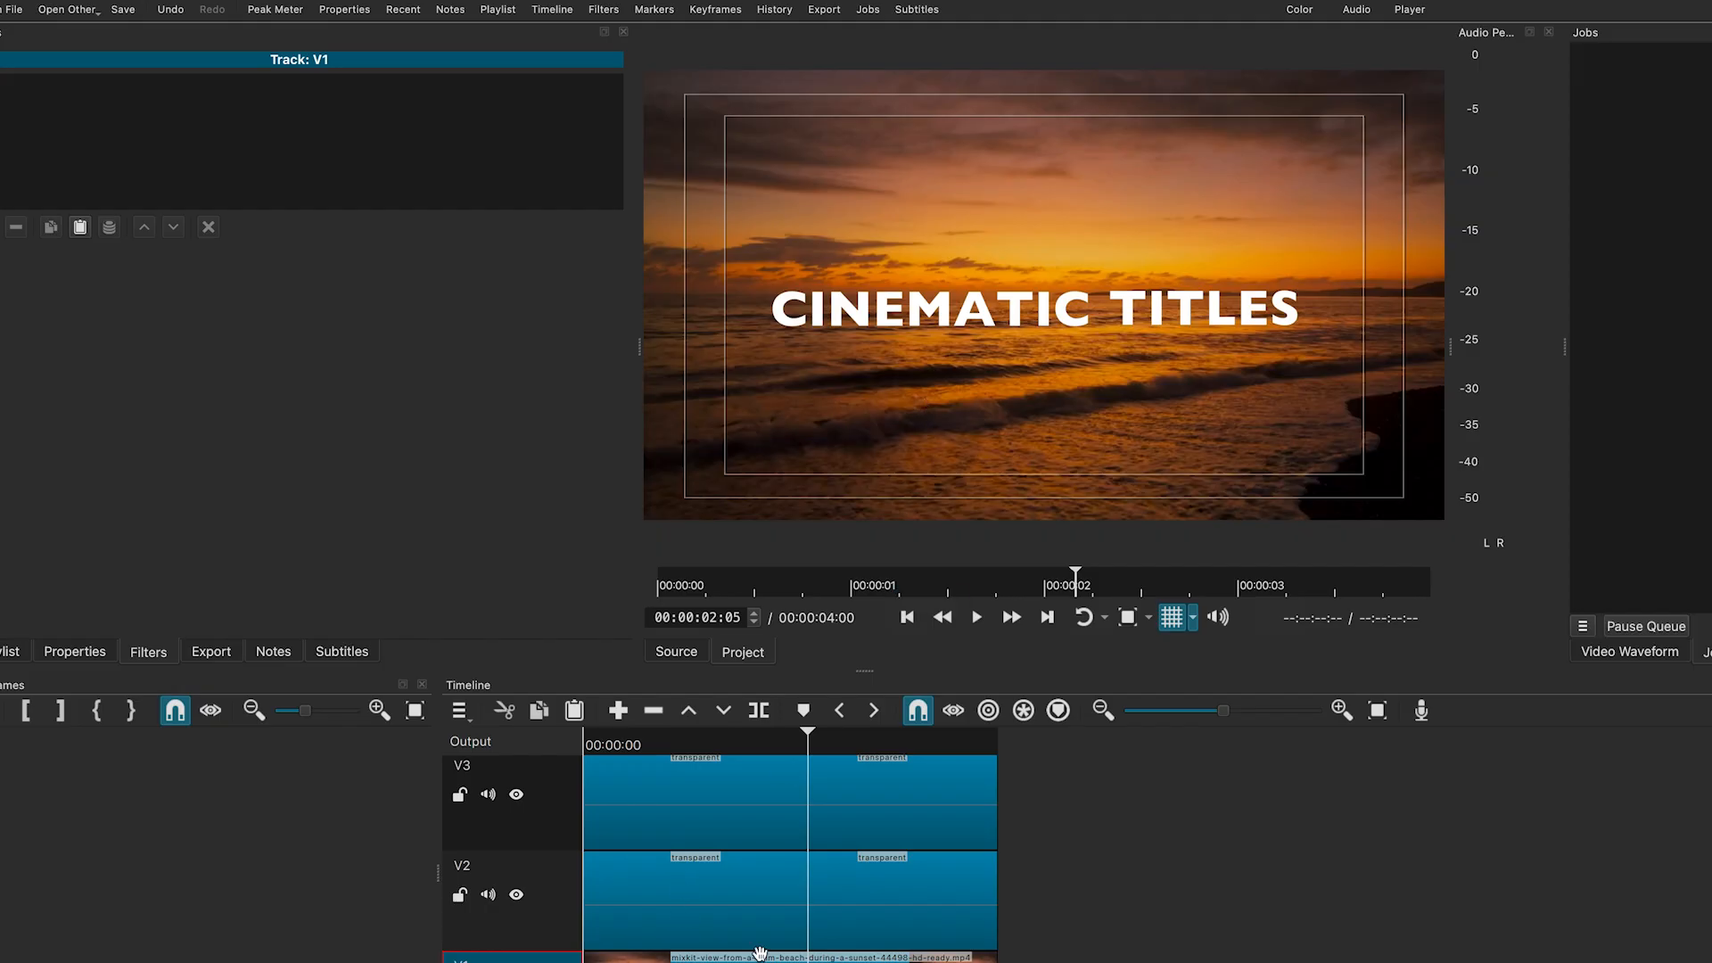
- Select the CINEMATIC clip and search the filter list for Size and Crop filters
left_click(694, 895)
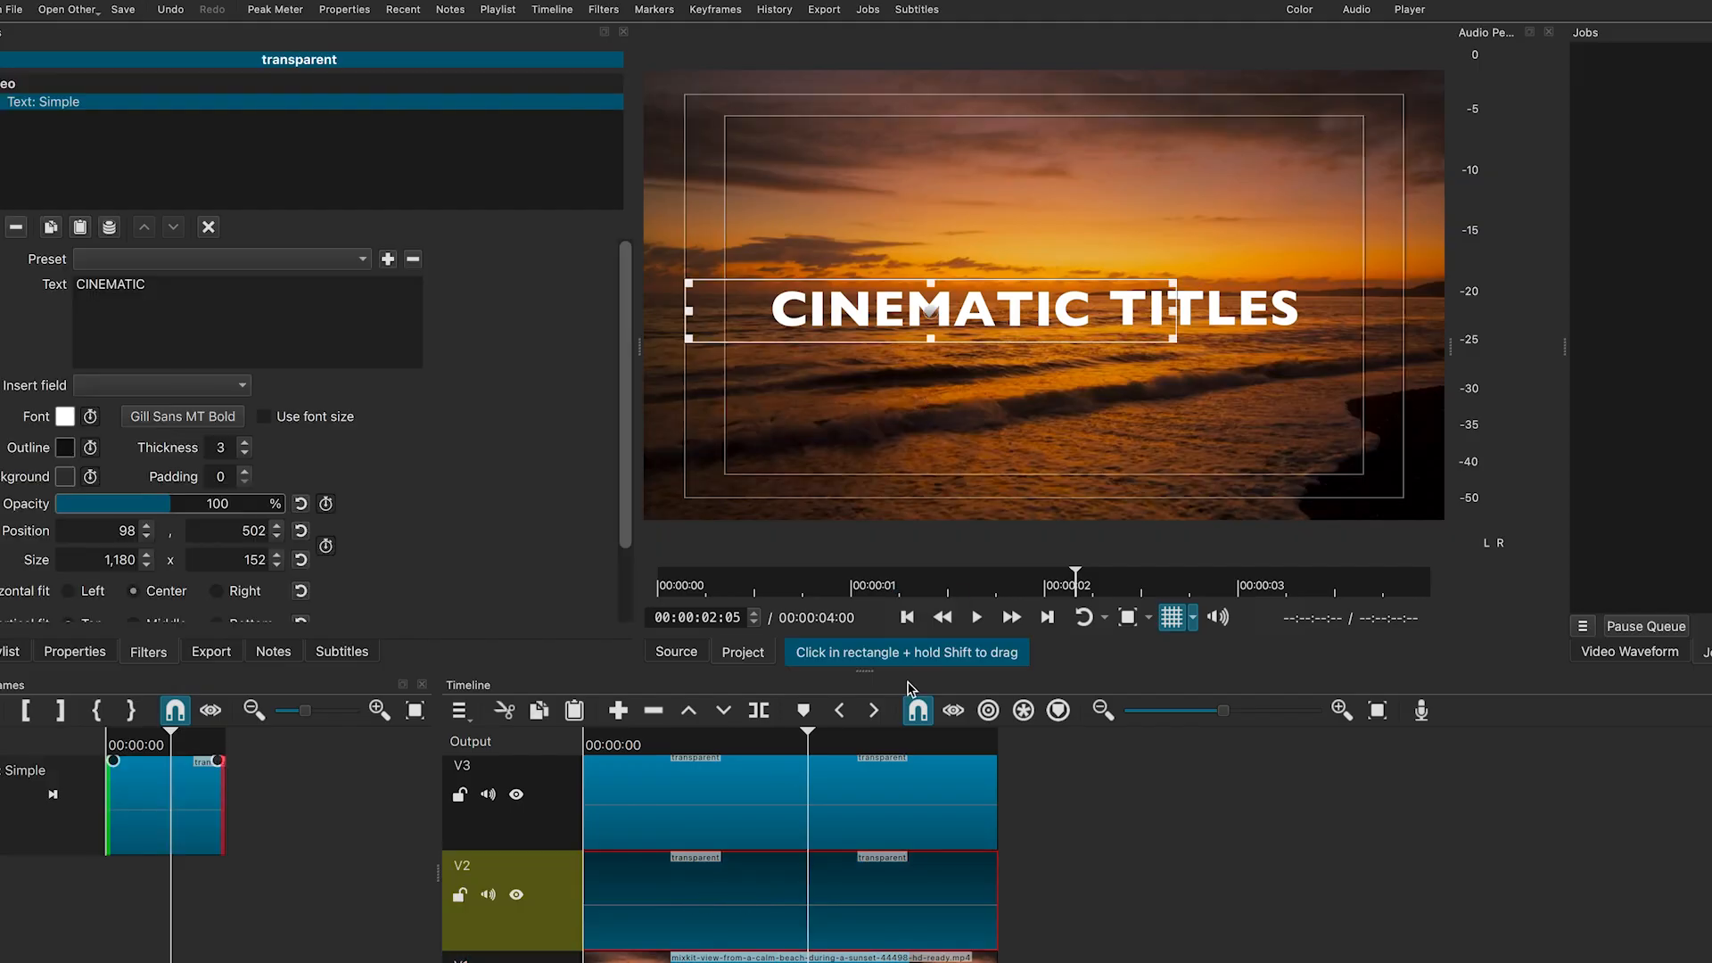
mouse_move(933, 315)
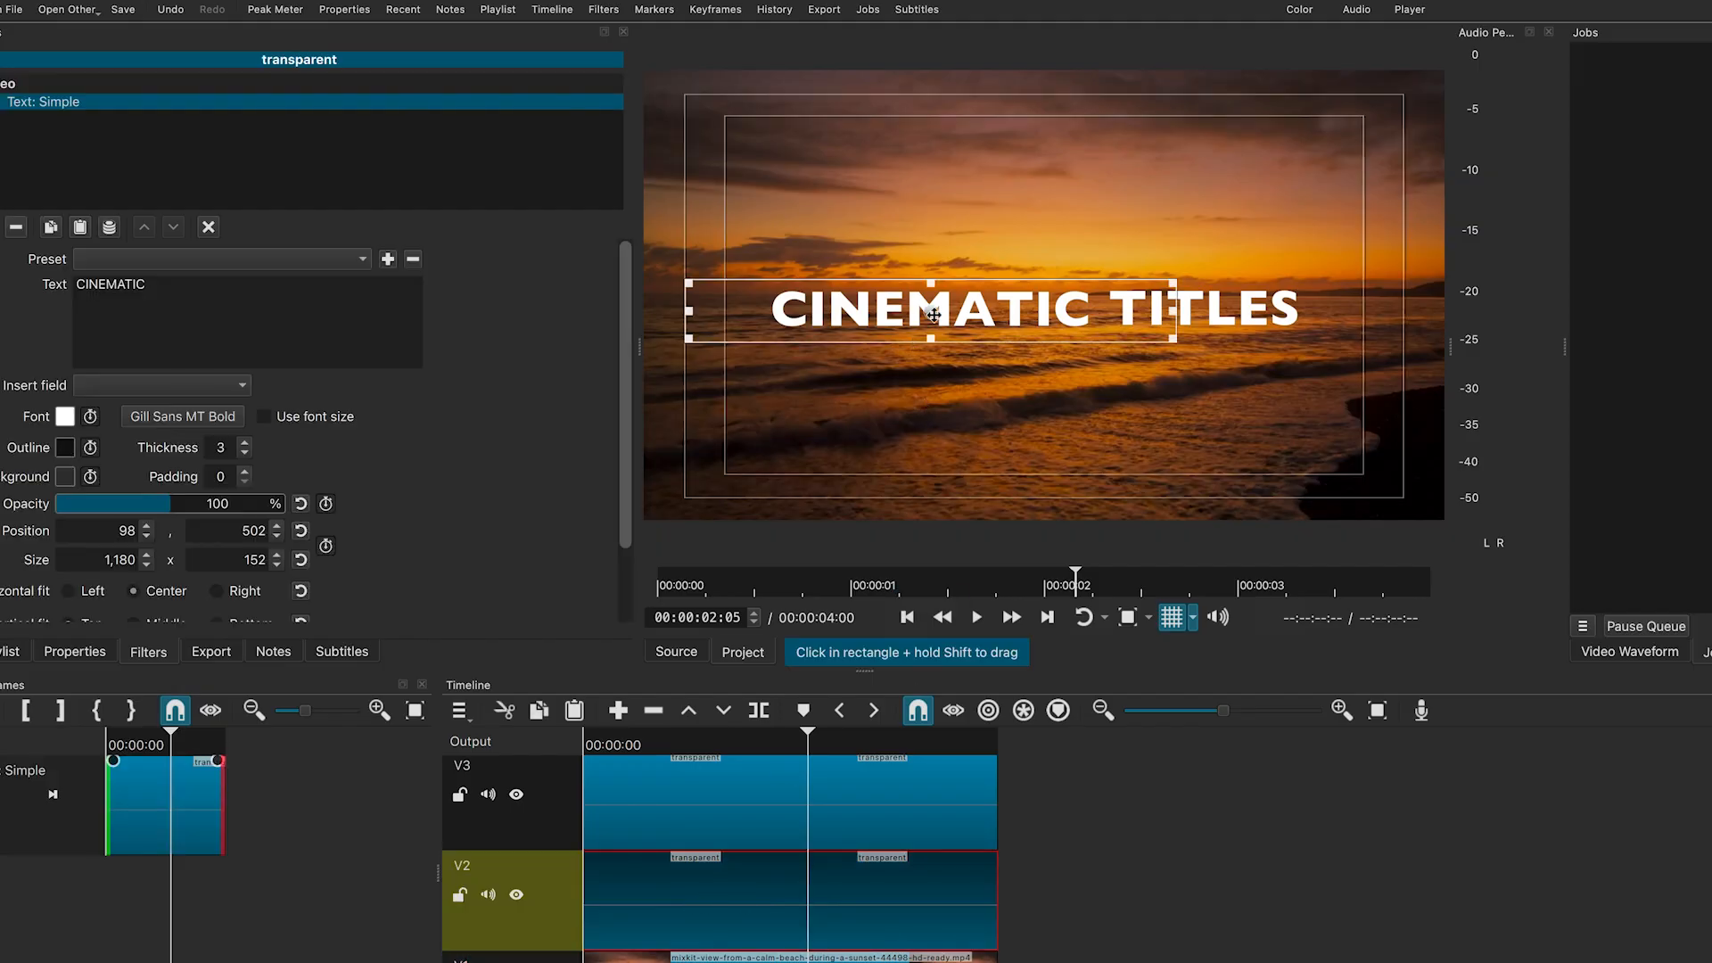
mouse_move(851, 369)
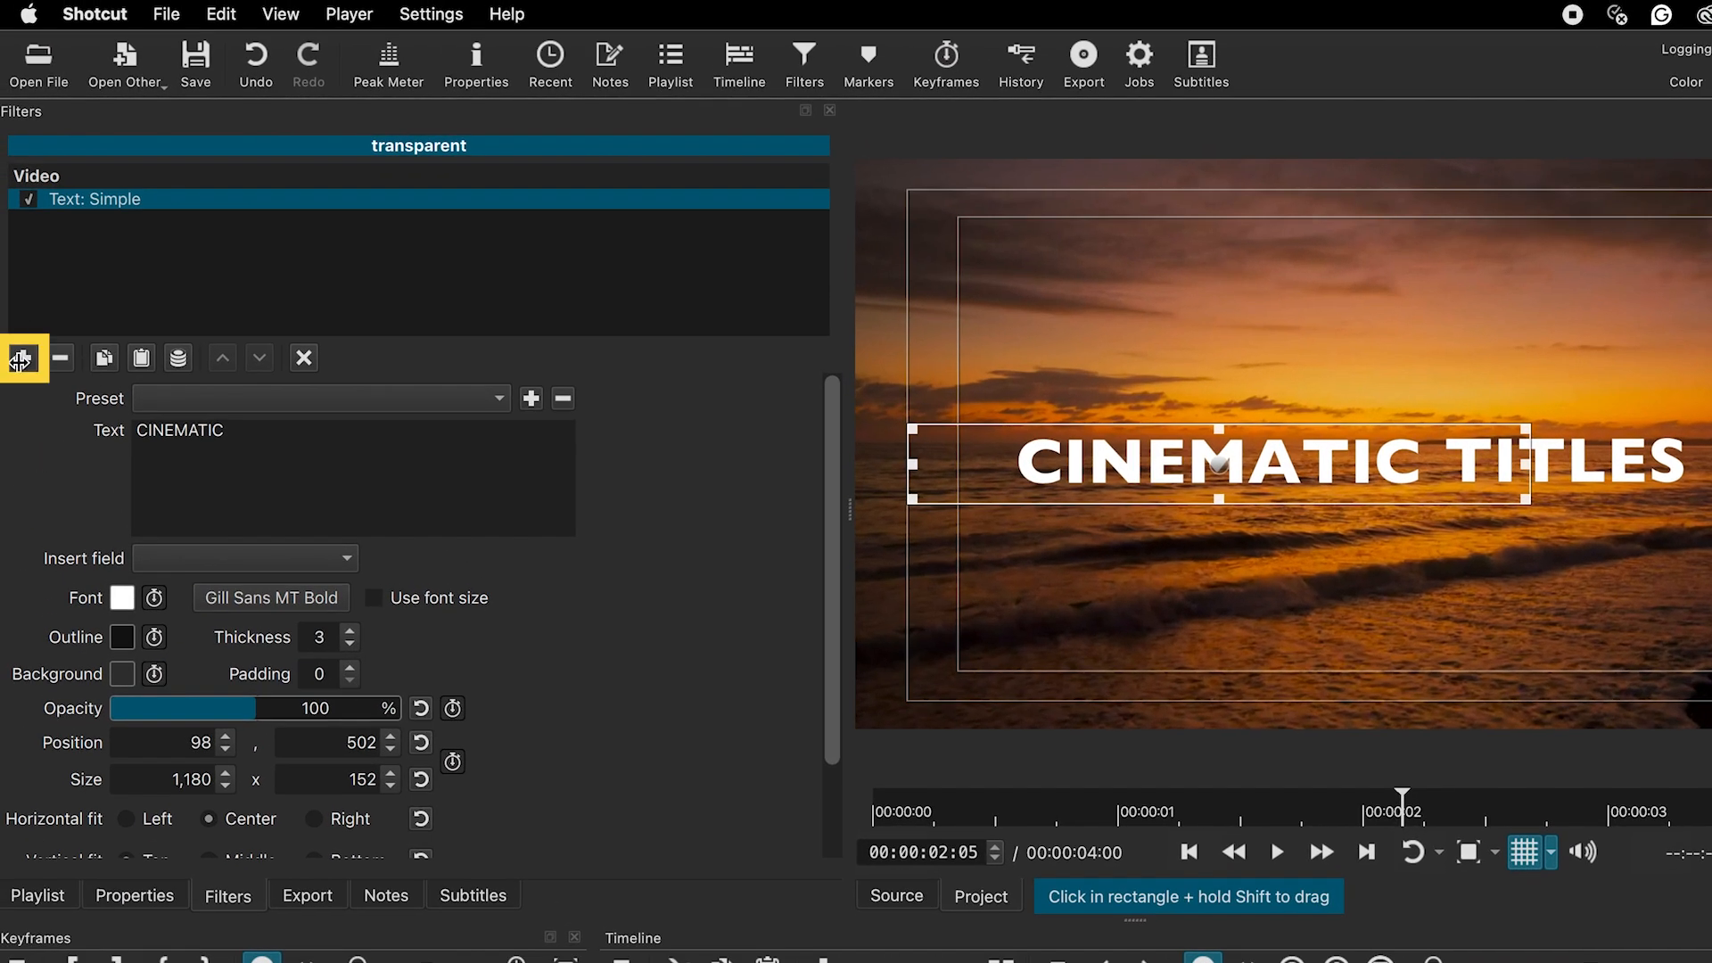
left_click(21, 358)
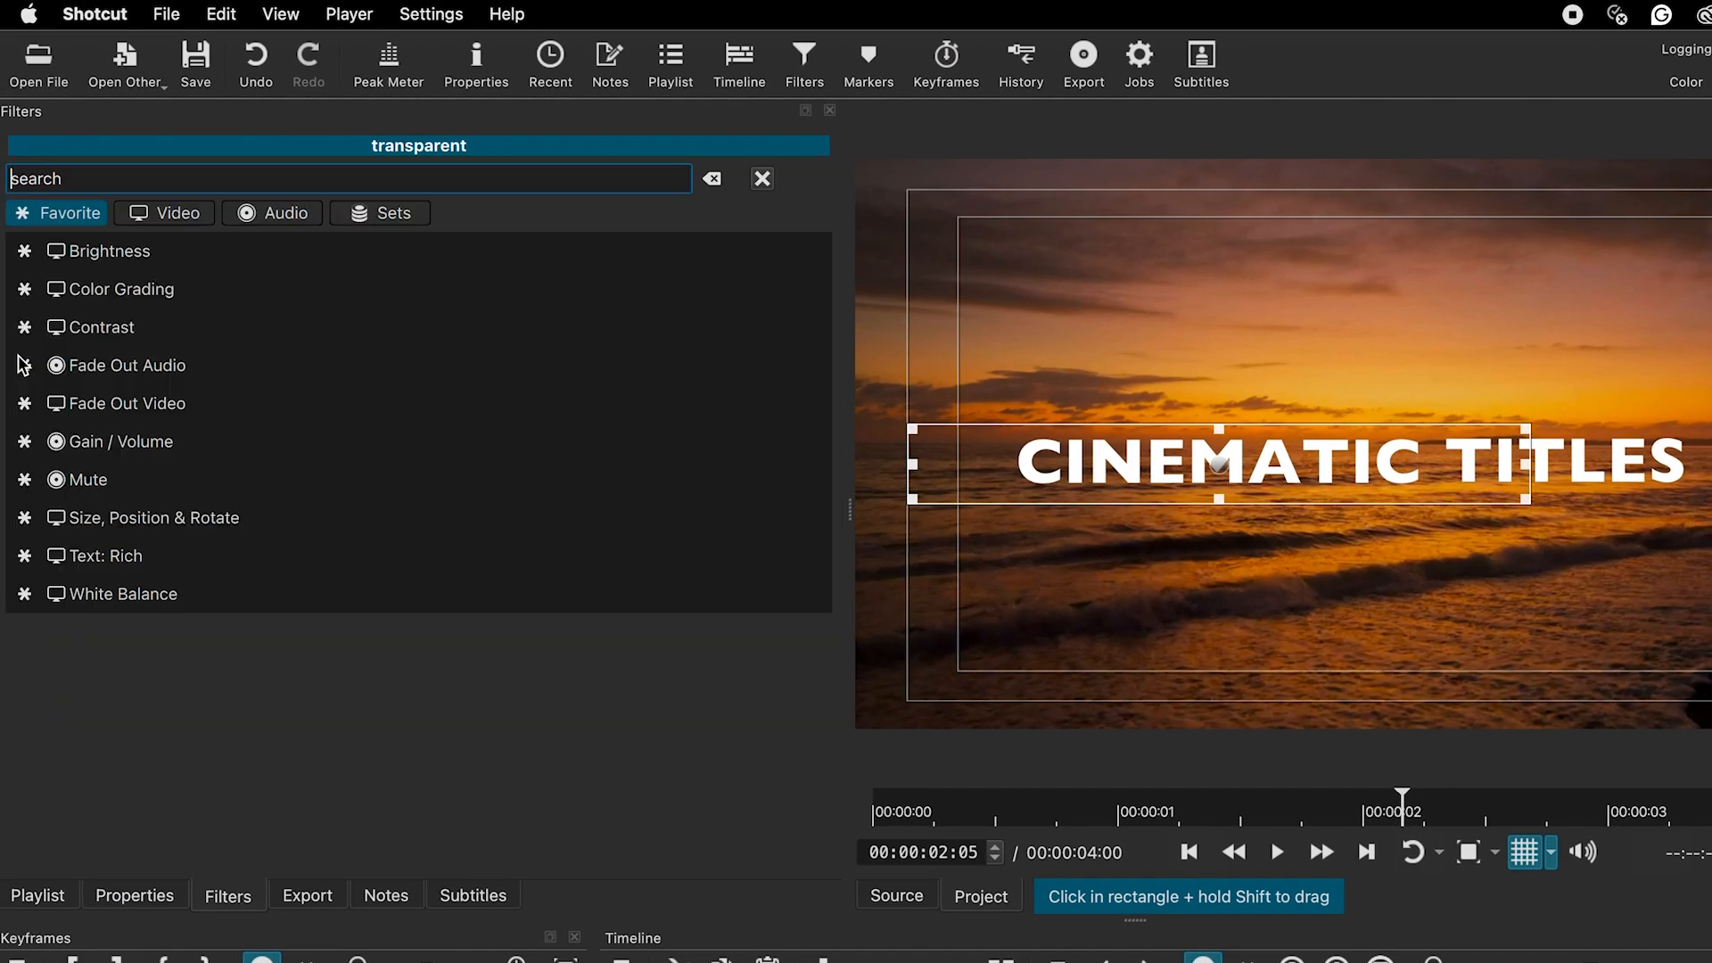
type("SIZ")
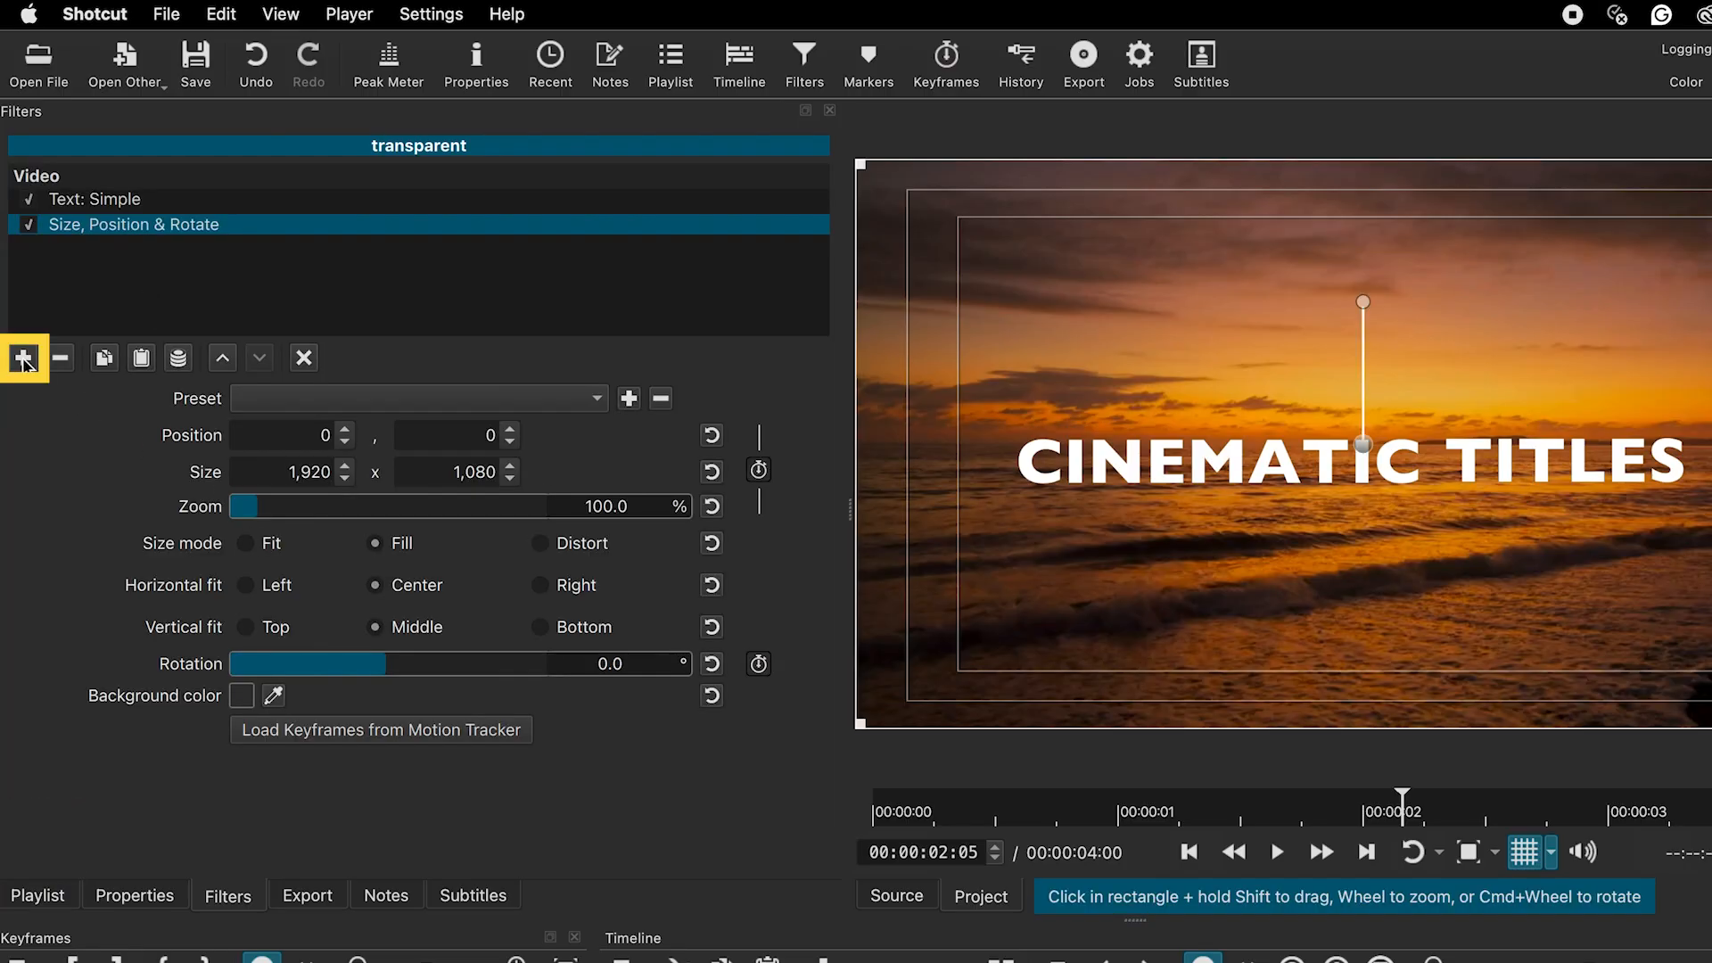
type("cr")
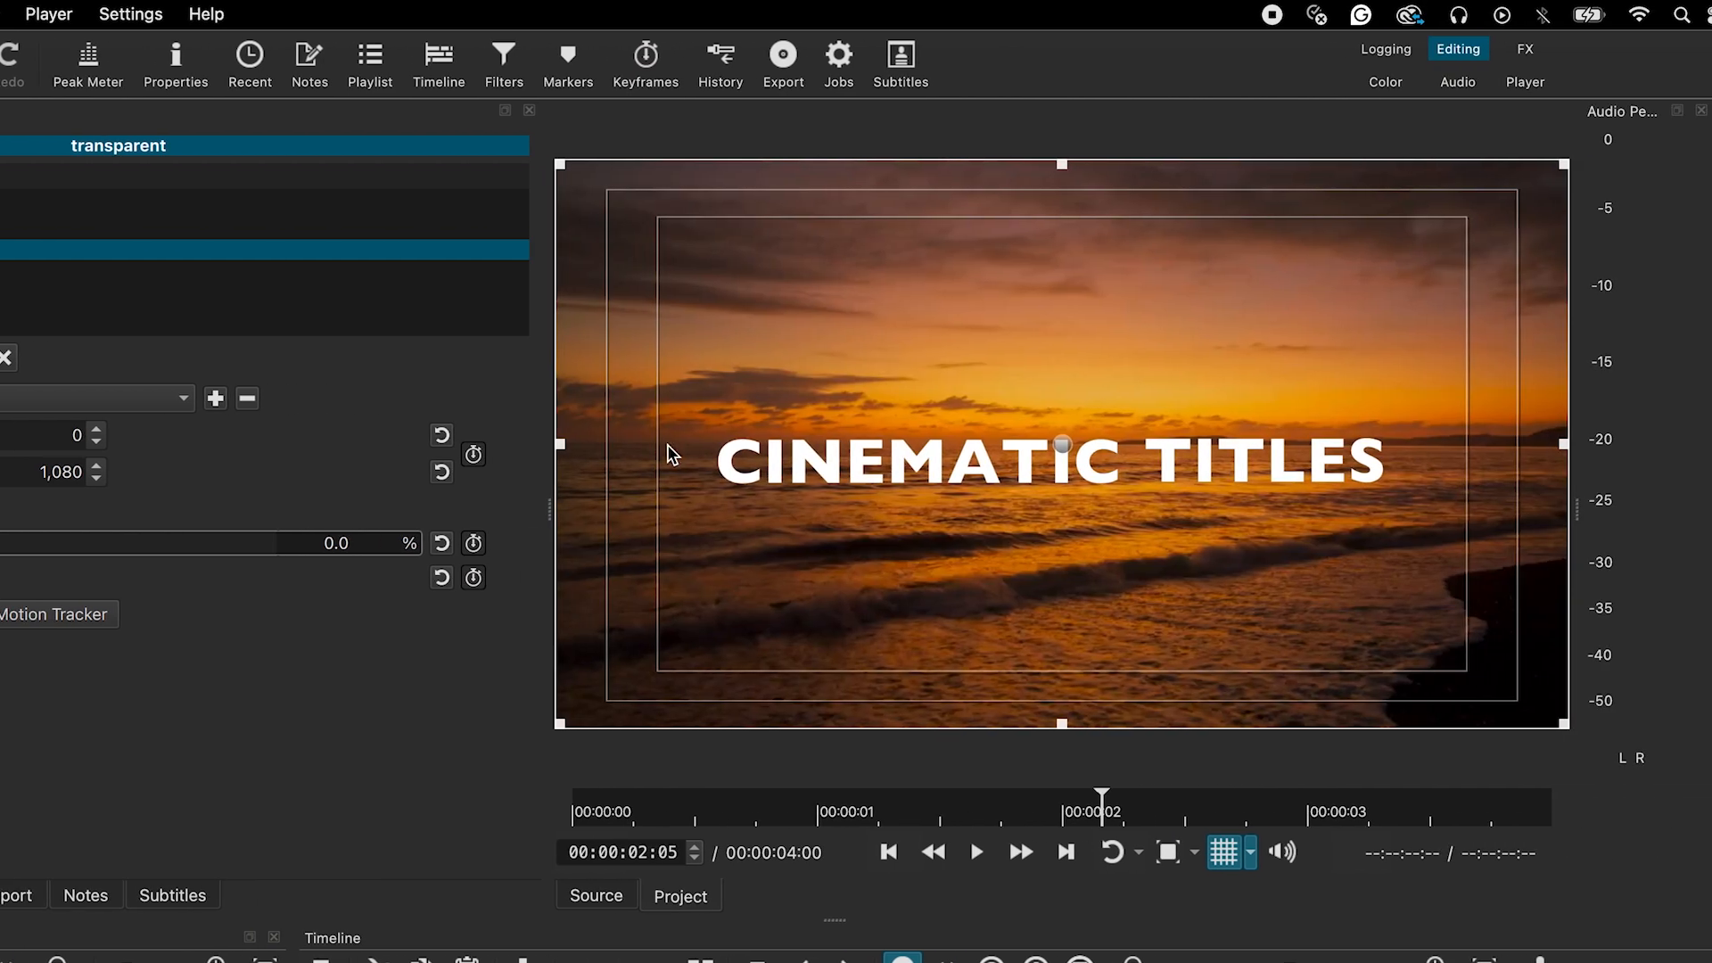
mouse_move(1060, 162)
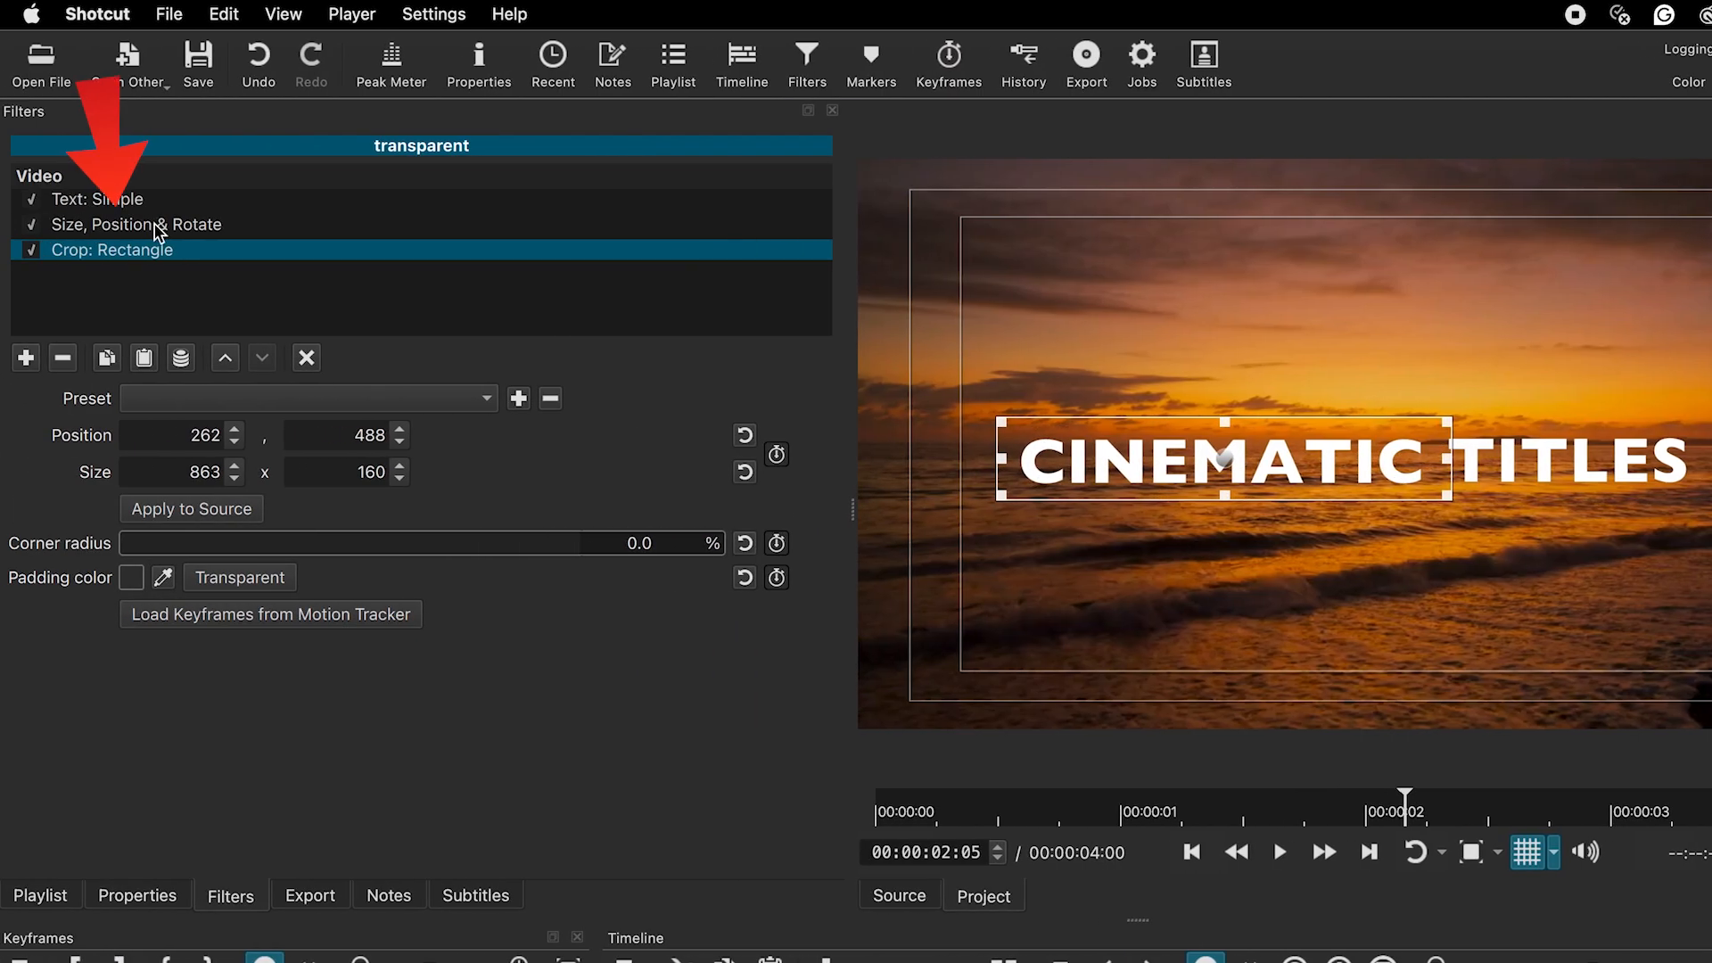
- In Size, Position & Rotate, apply Ease Out Exponential into the one-second keyframe
left_click(136, 224)
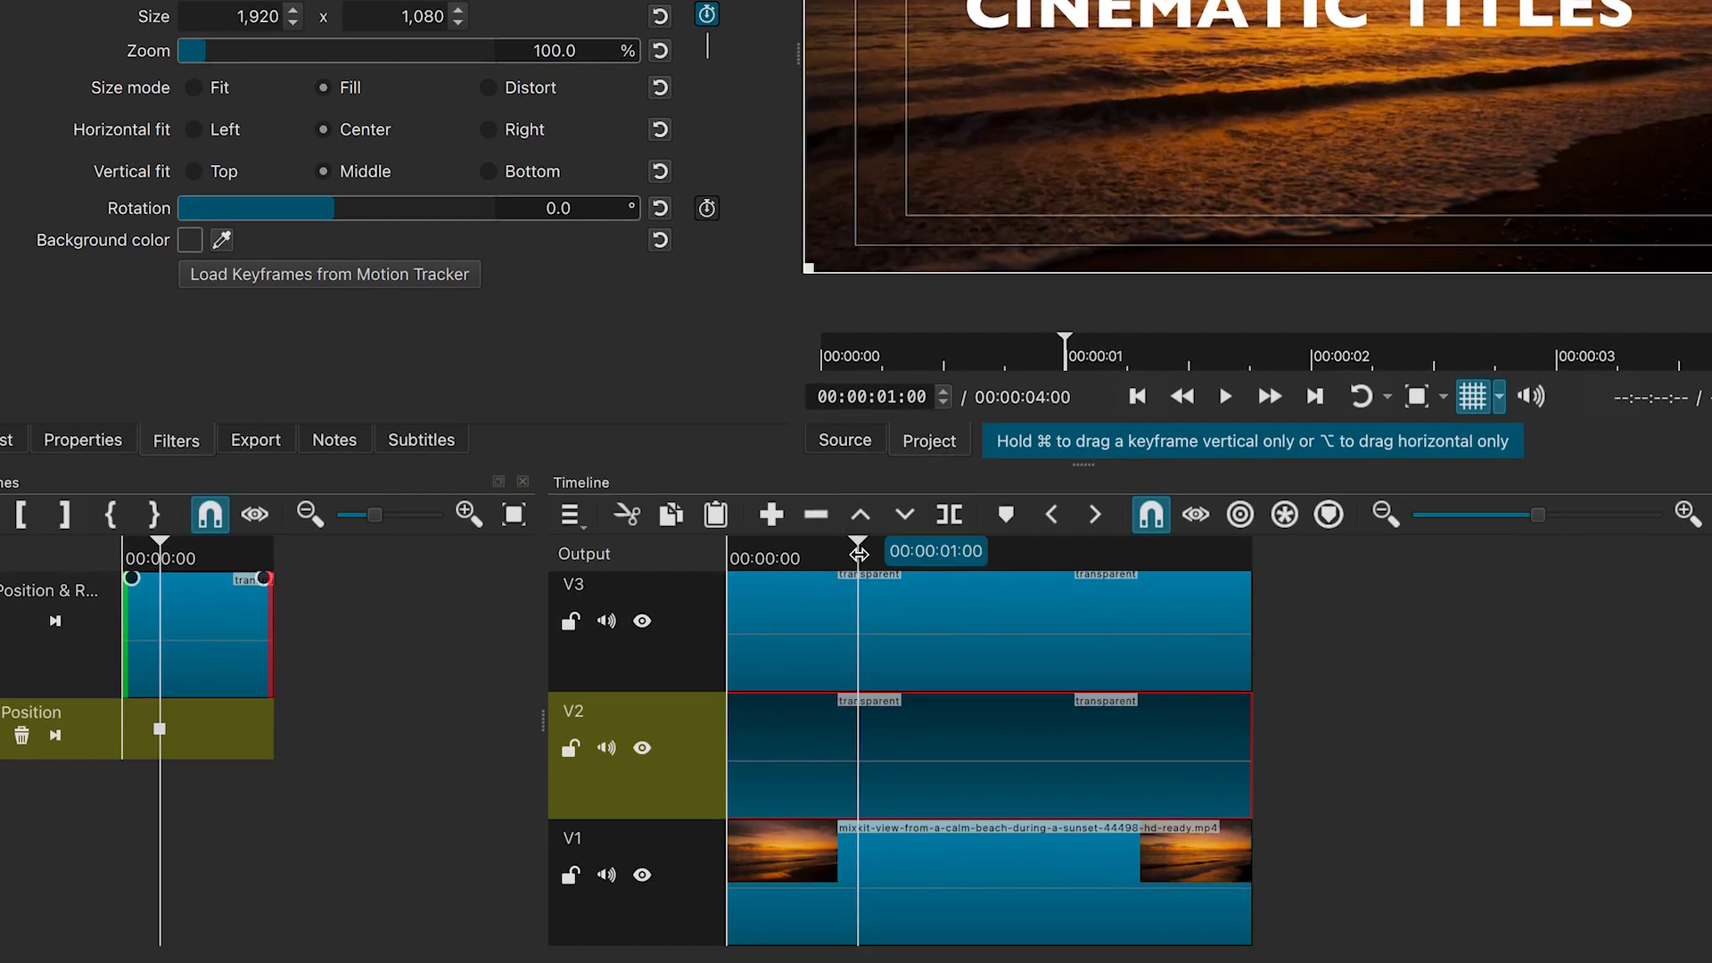
left_click_drag(860, 550, 734, 551)
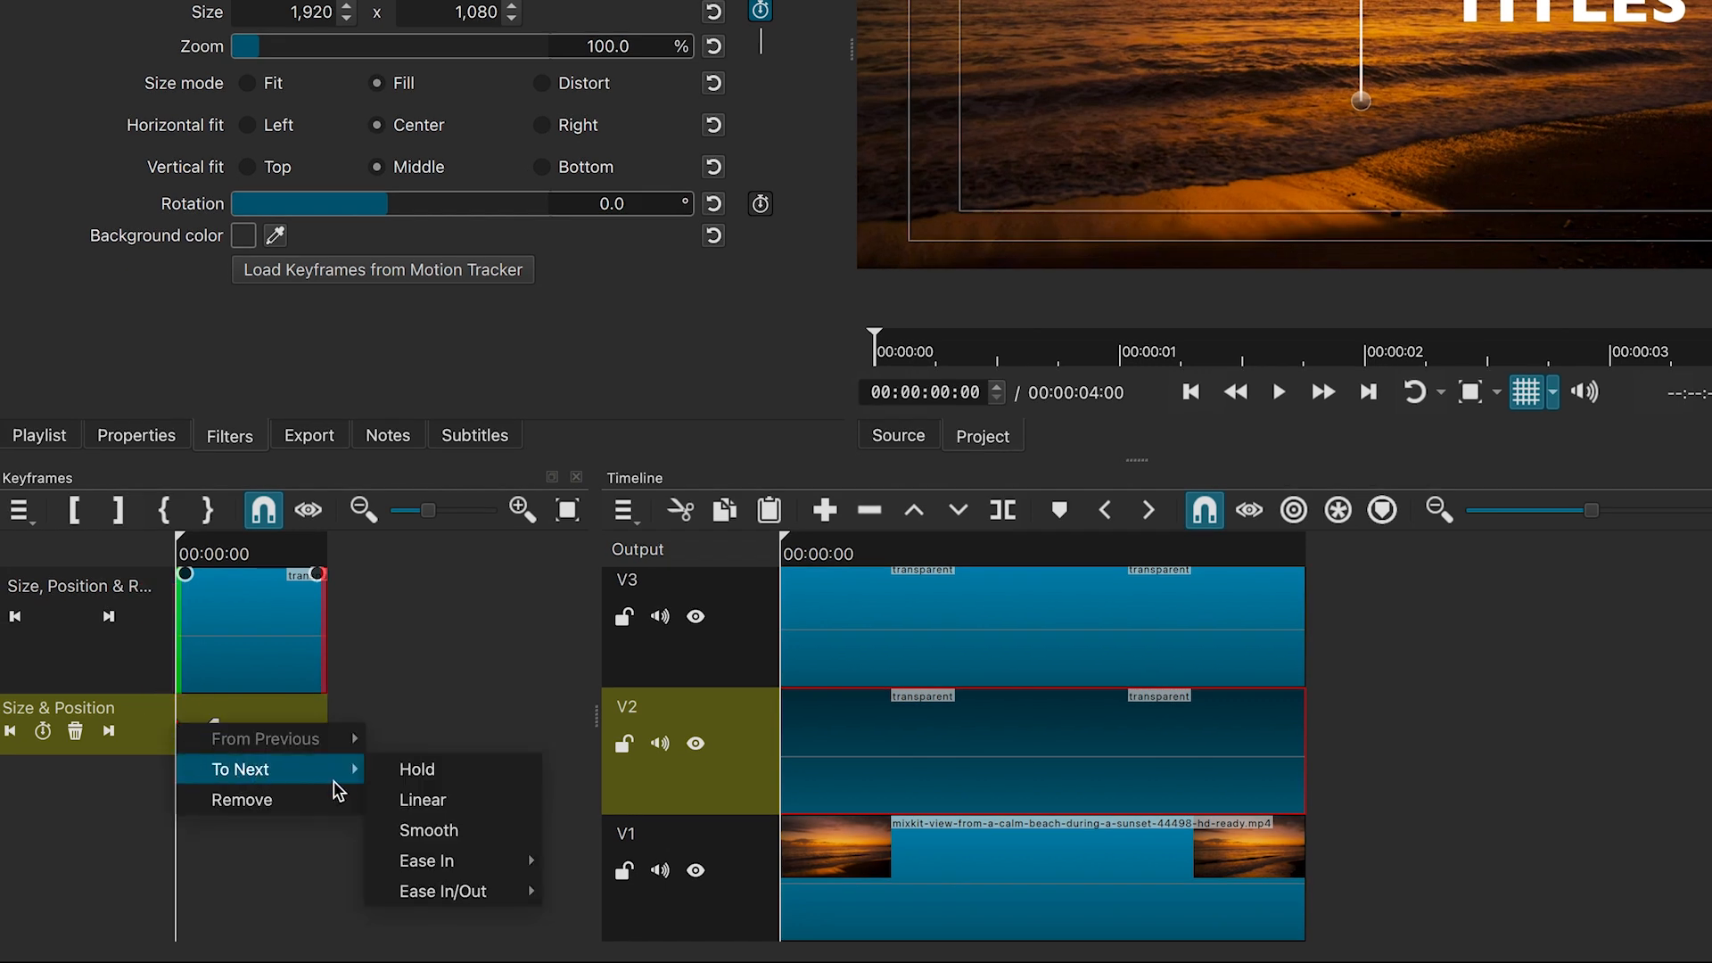
left_click(428, 831)
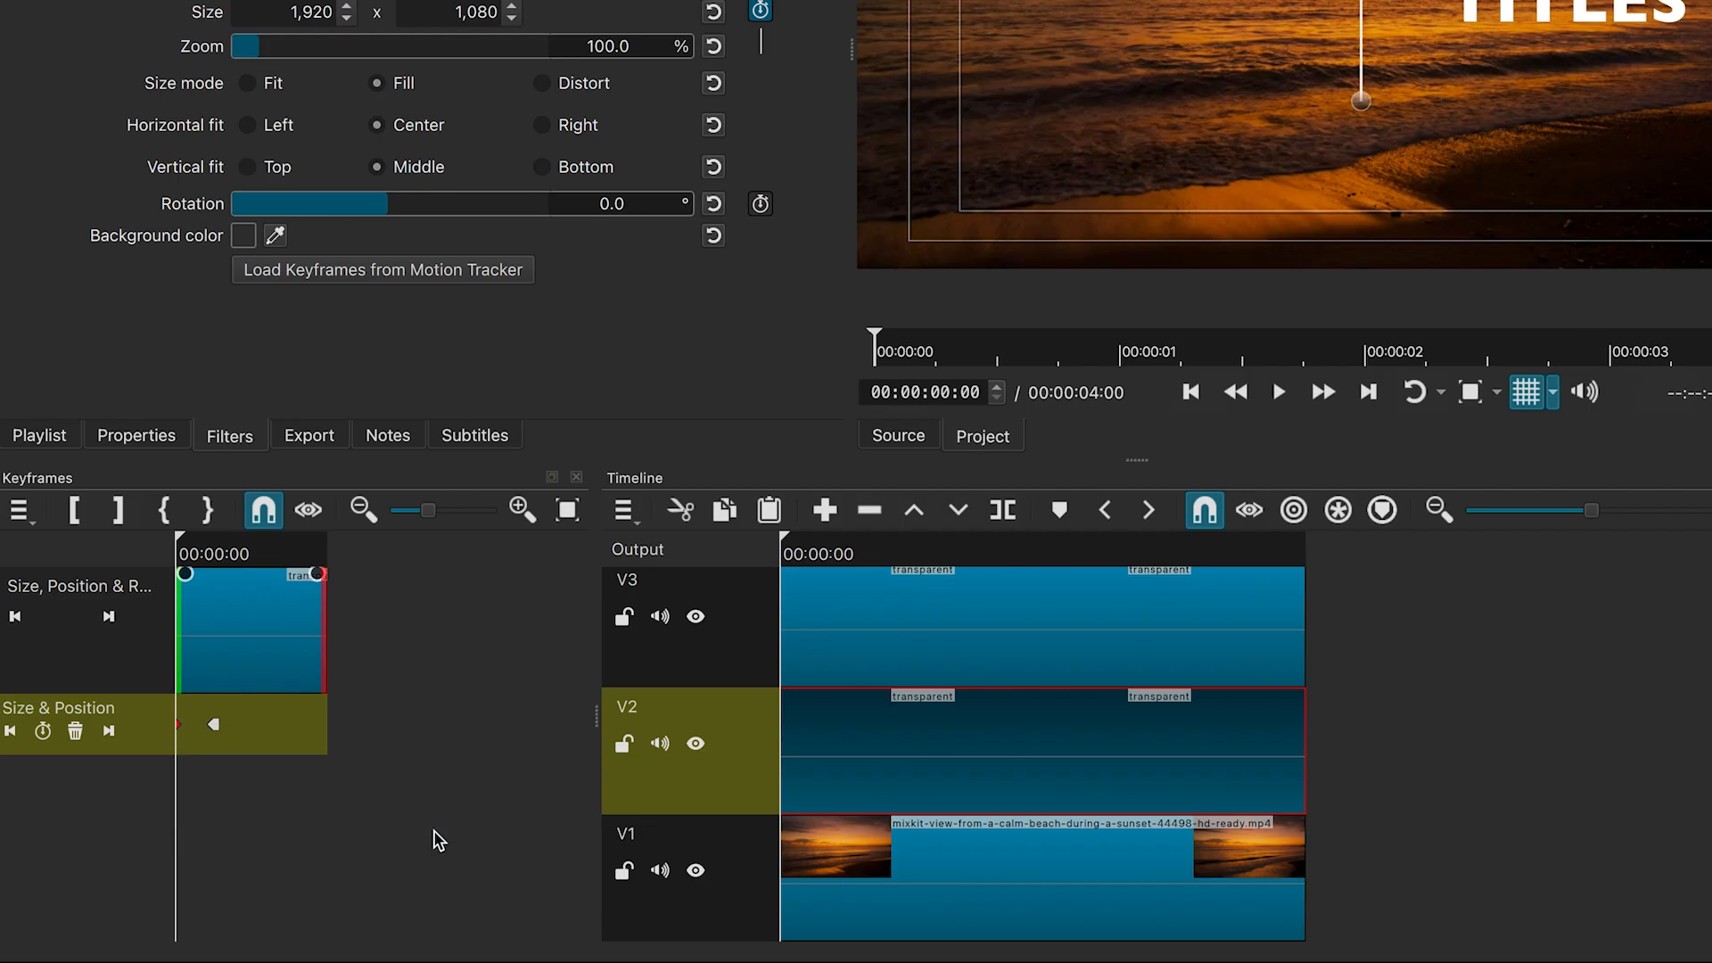
left_click(108, 731)
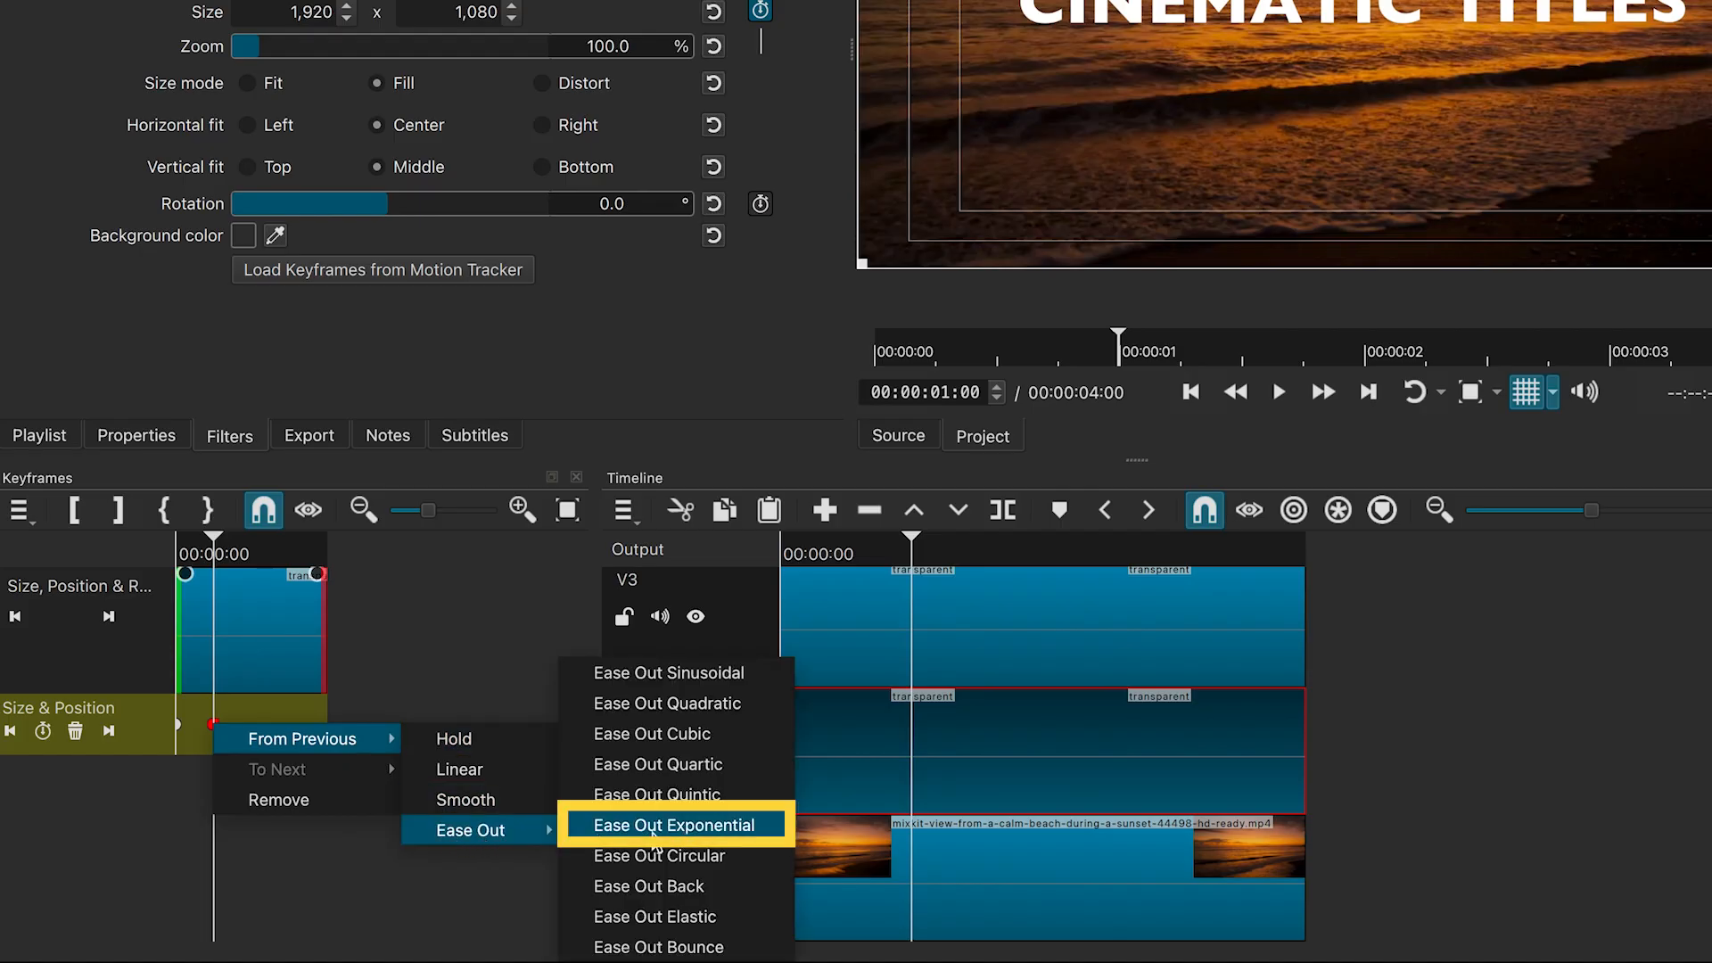
left_click(672, 824)
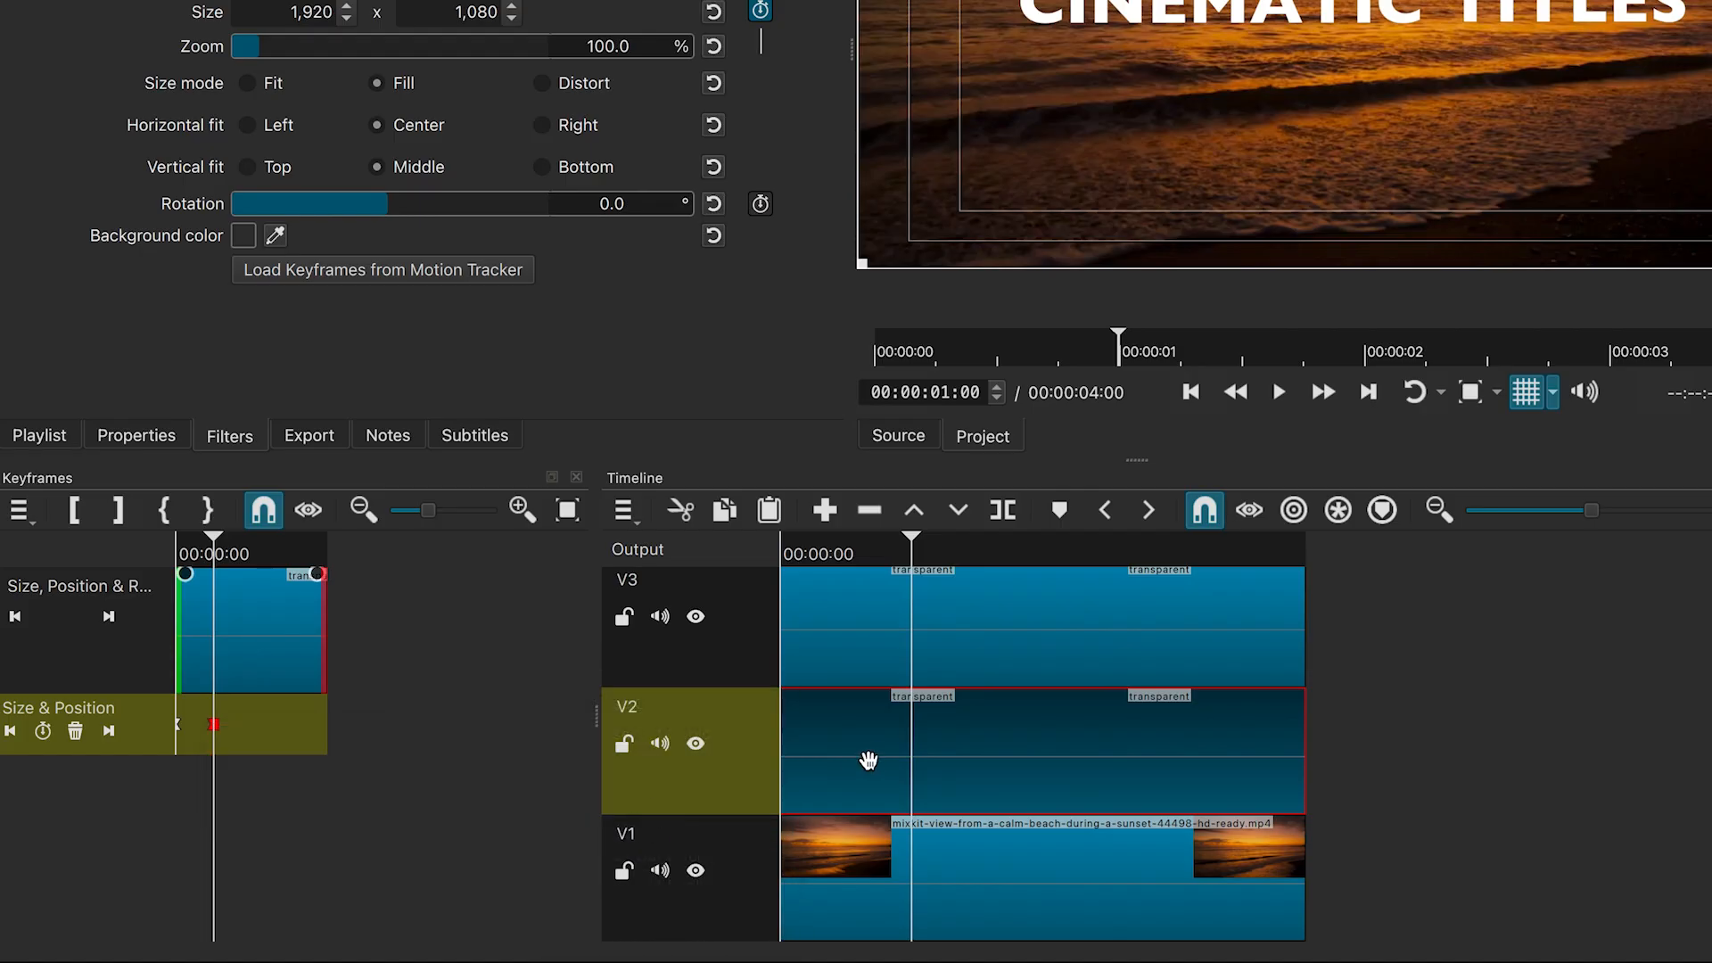
left_click(819, 720)
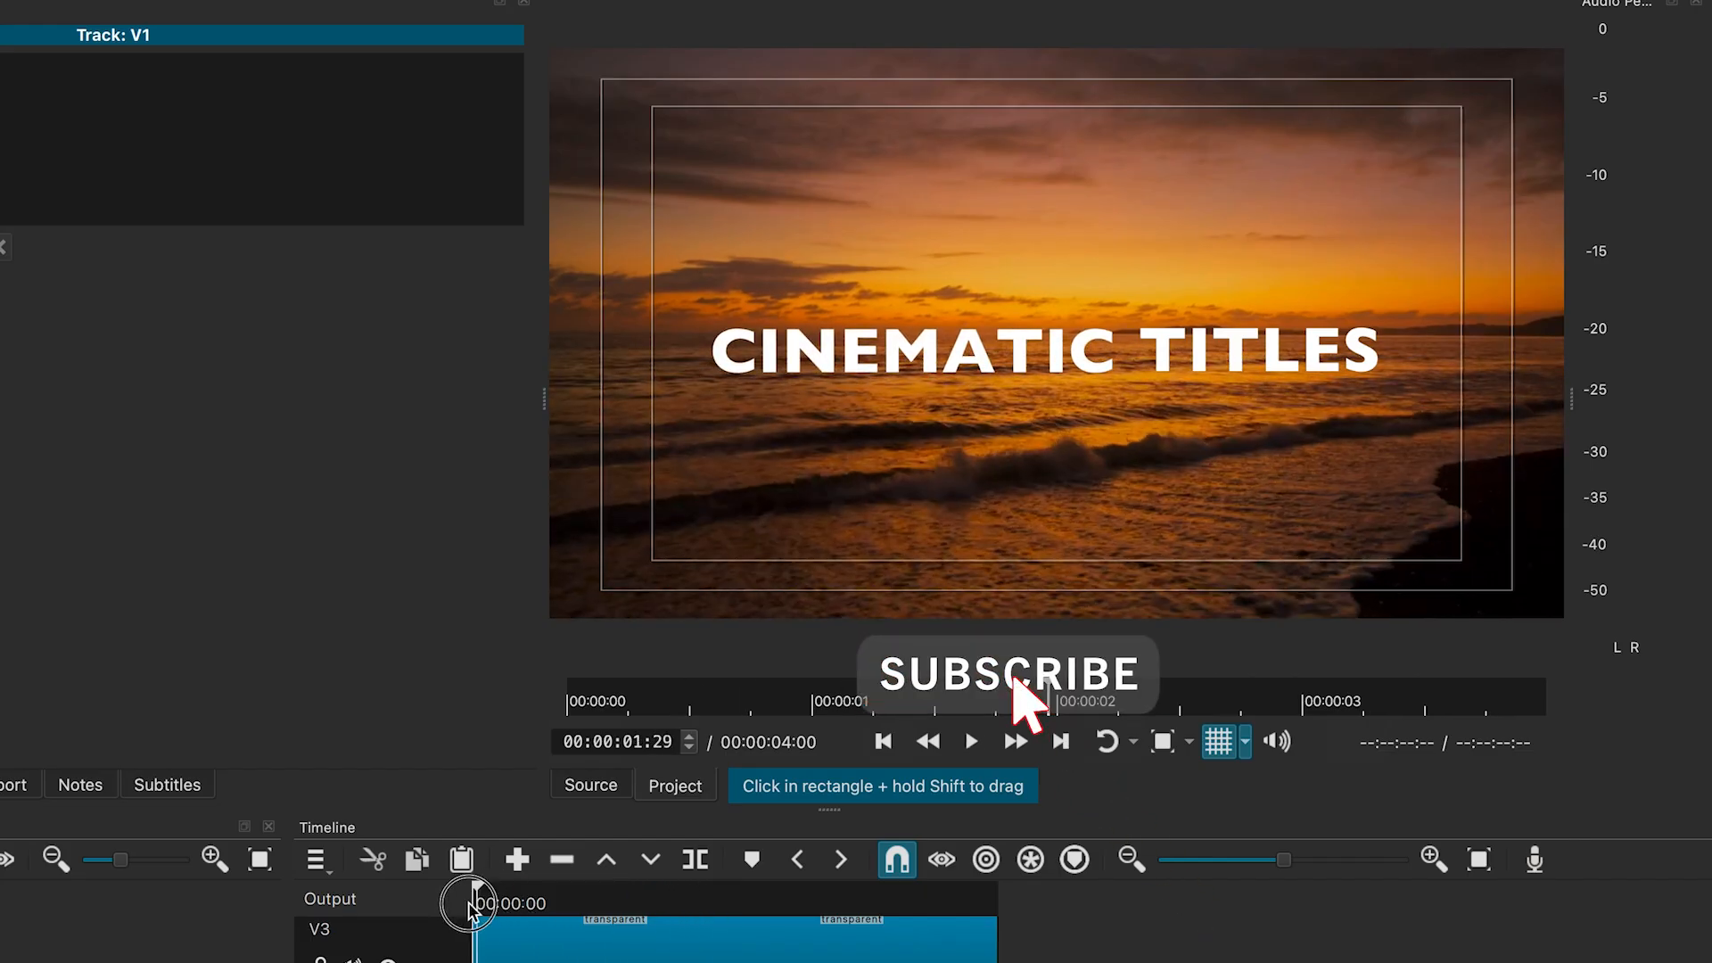
- Select the TITLES clip on V3 to show its Text: Simple filter
left_click(969, 741)
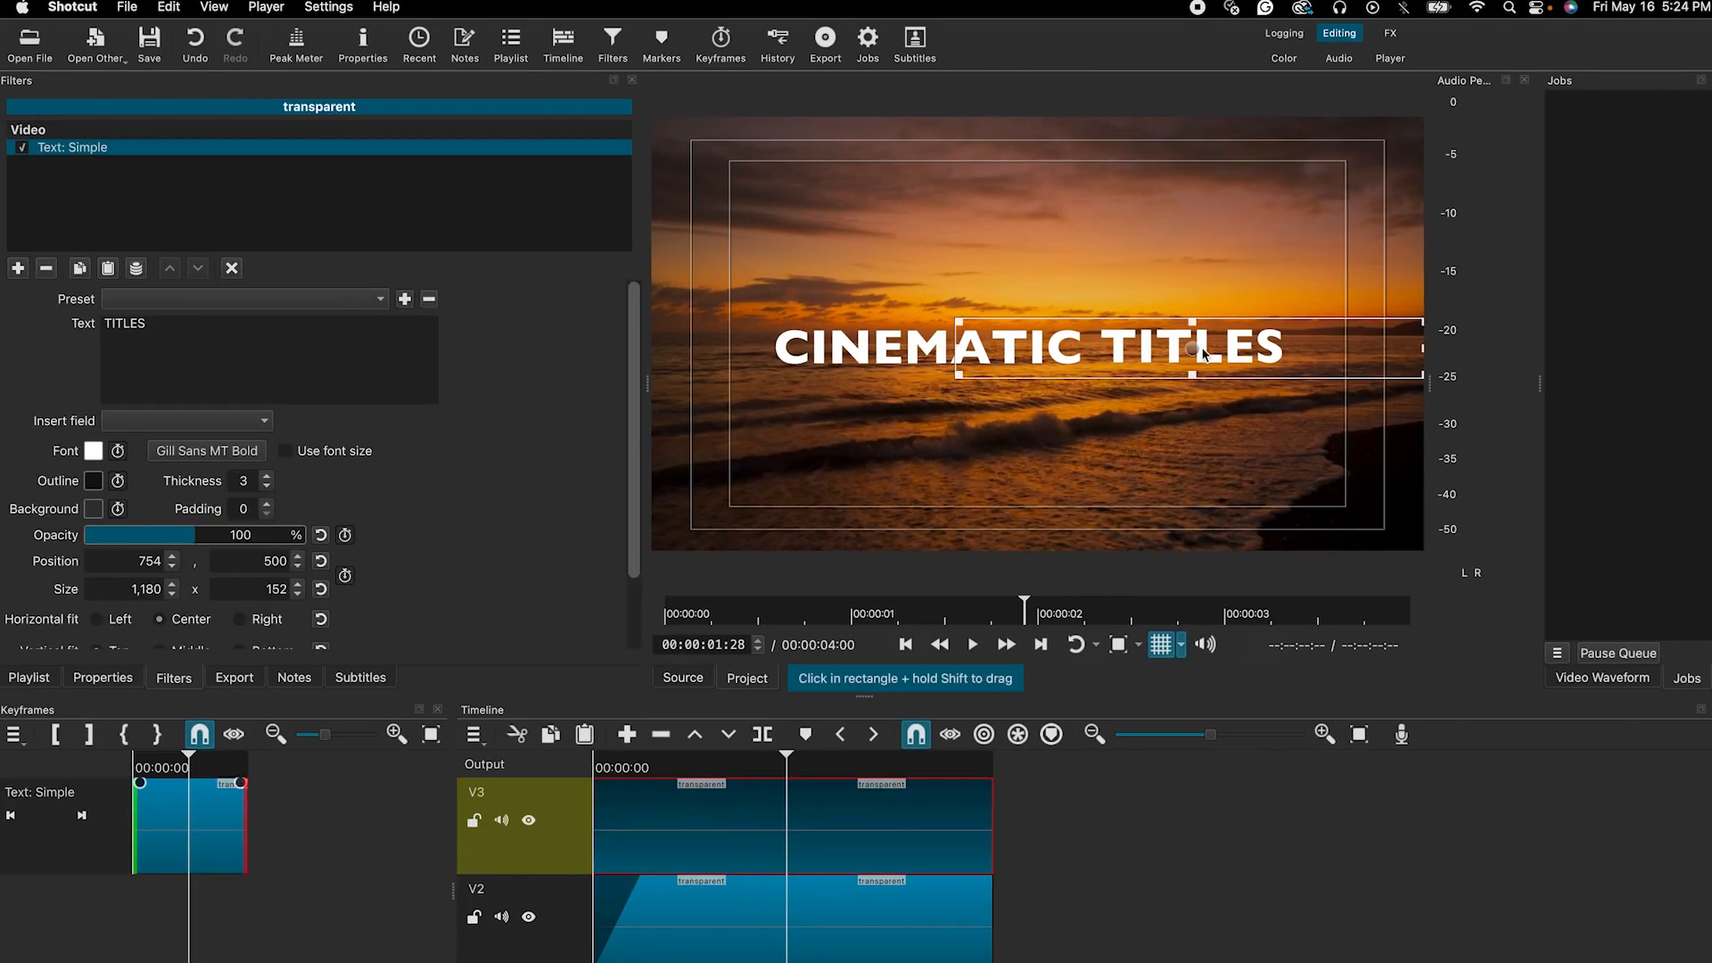
mouse_move(1128, 490)
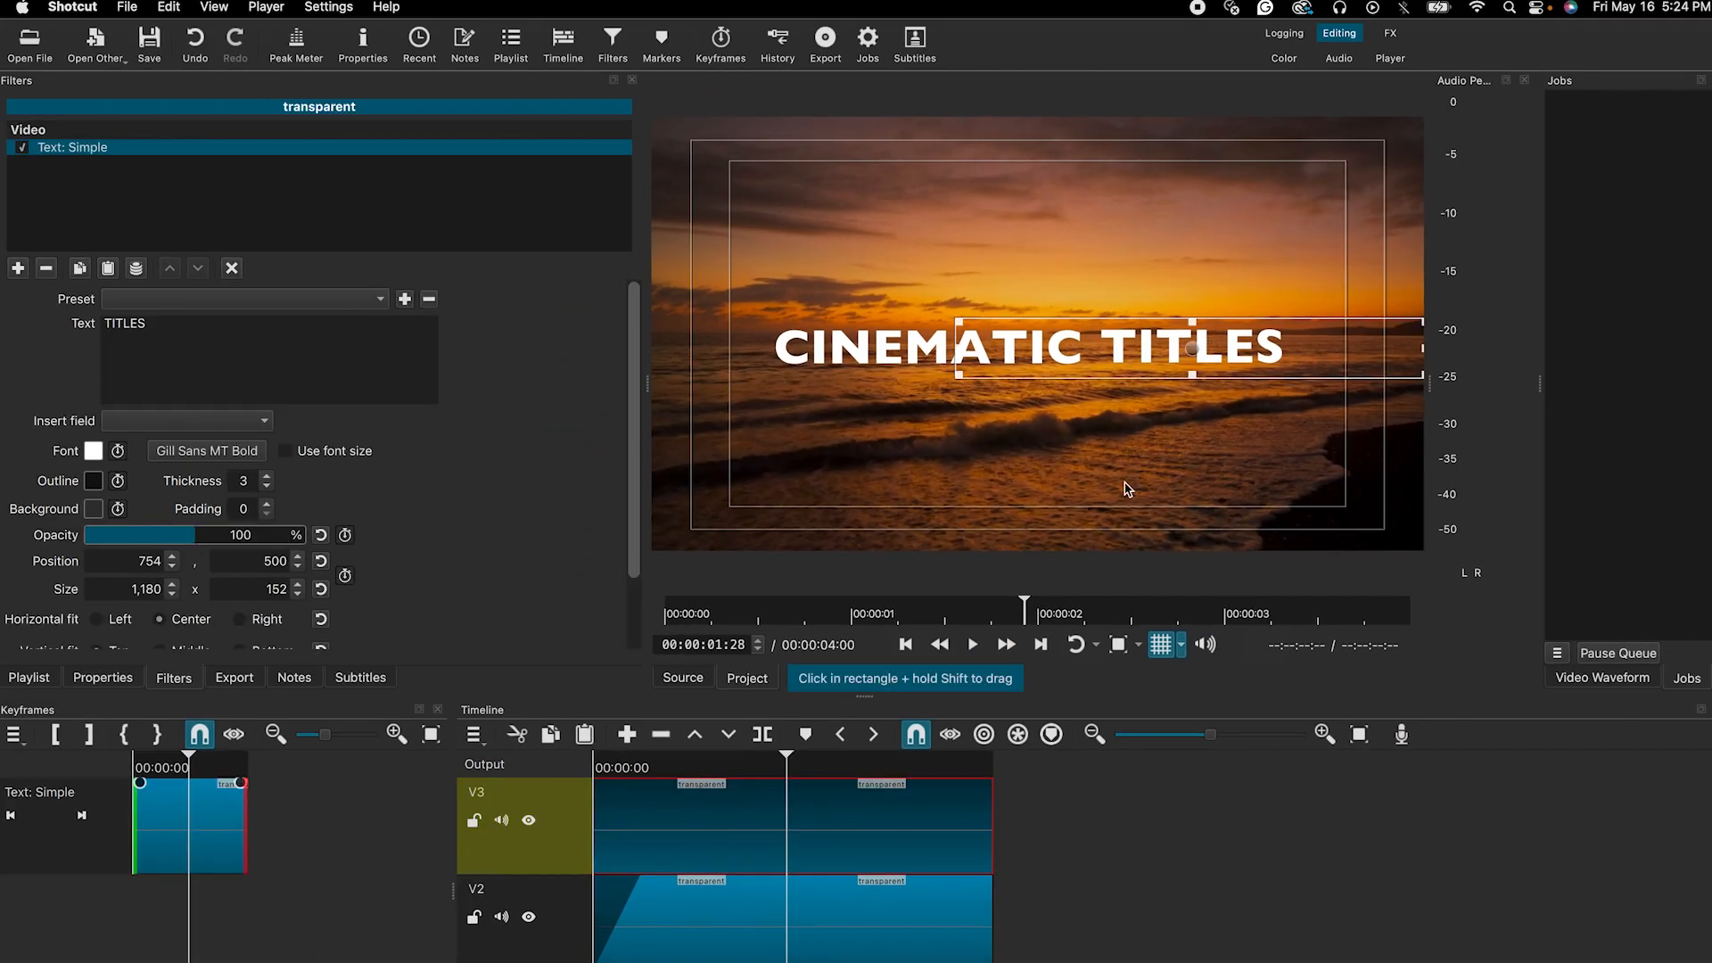
mouse_move(1099, 373)
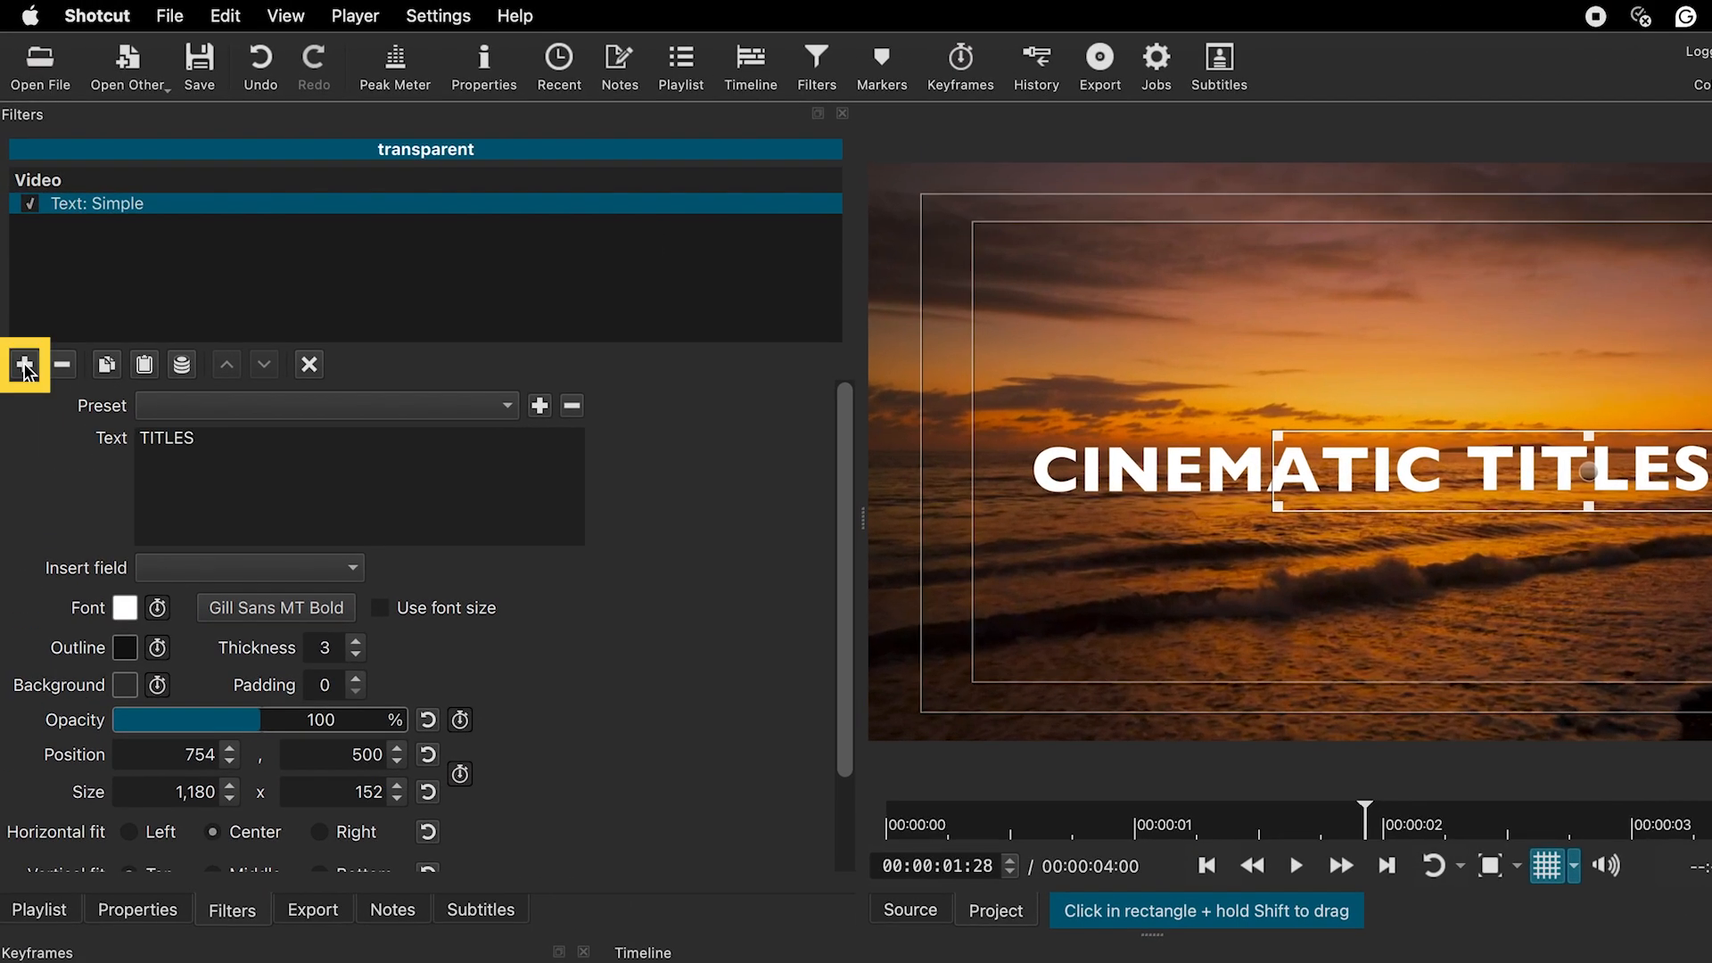
- Add Size, Position & Rotate to TITLES with keyframes at 0 and 1:20, eased out
left_click(24, 364)
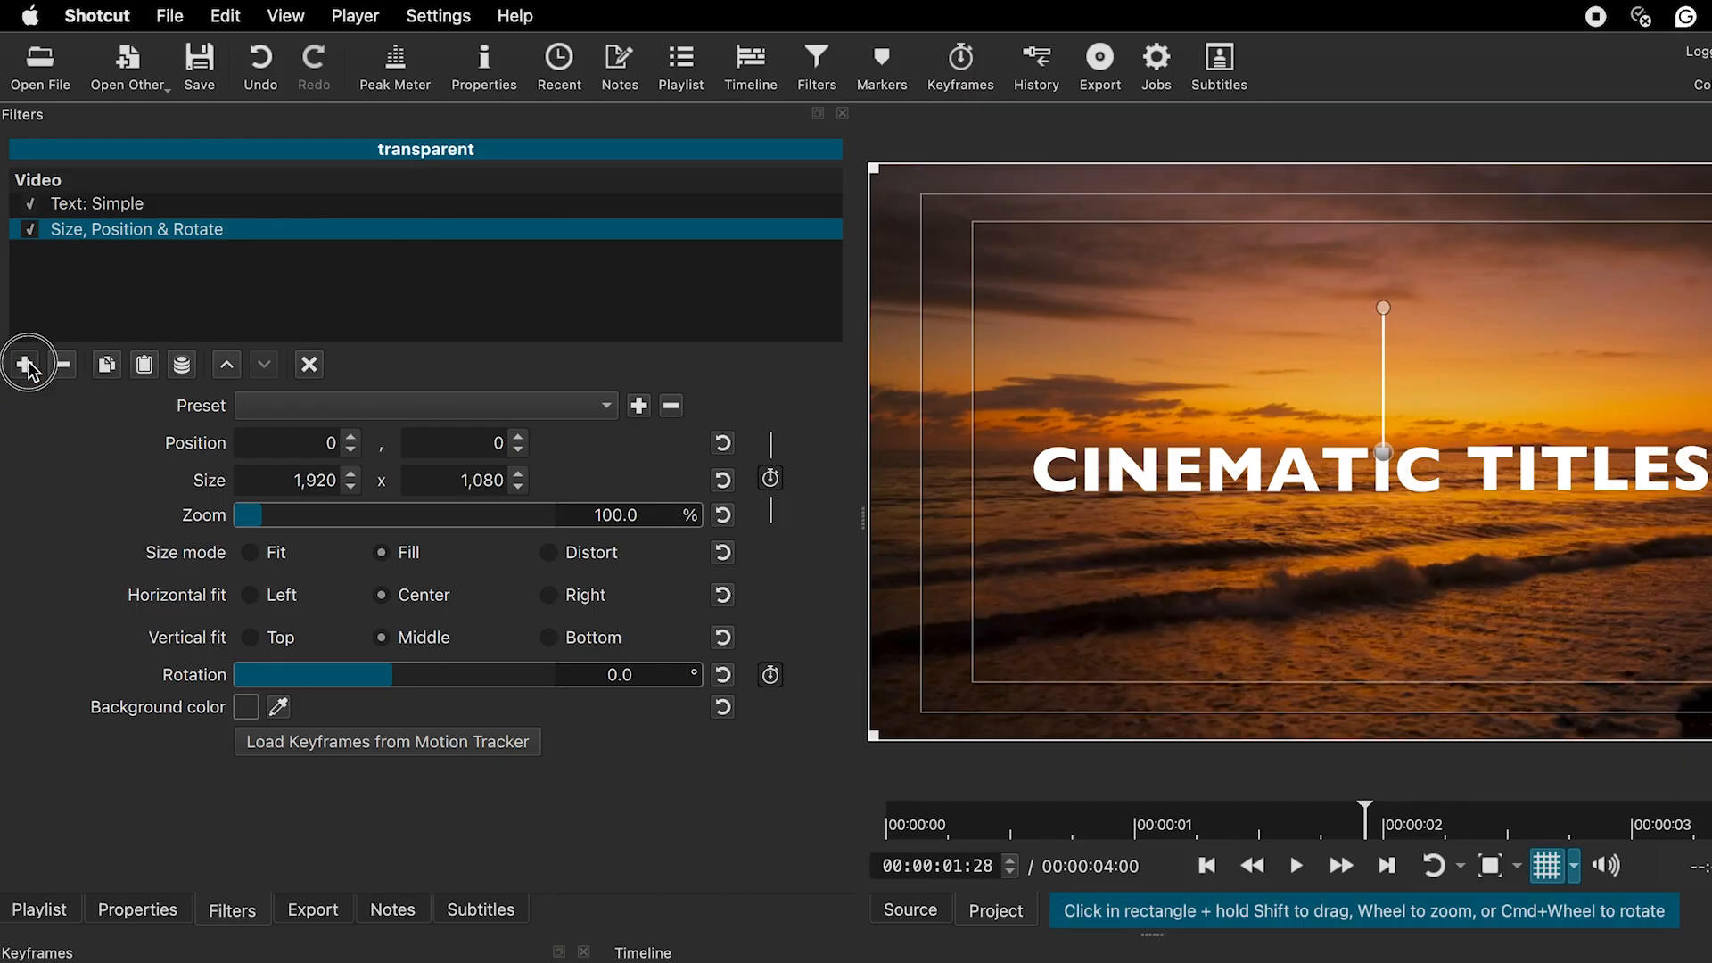
left_click(28, 364)
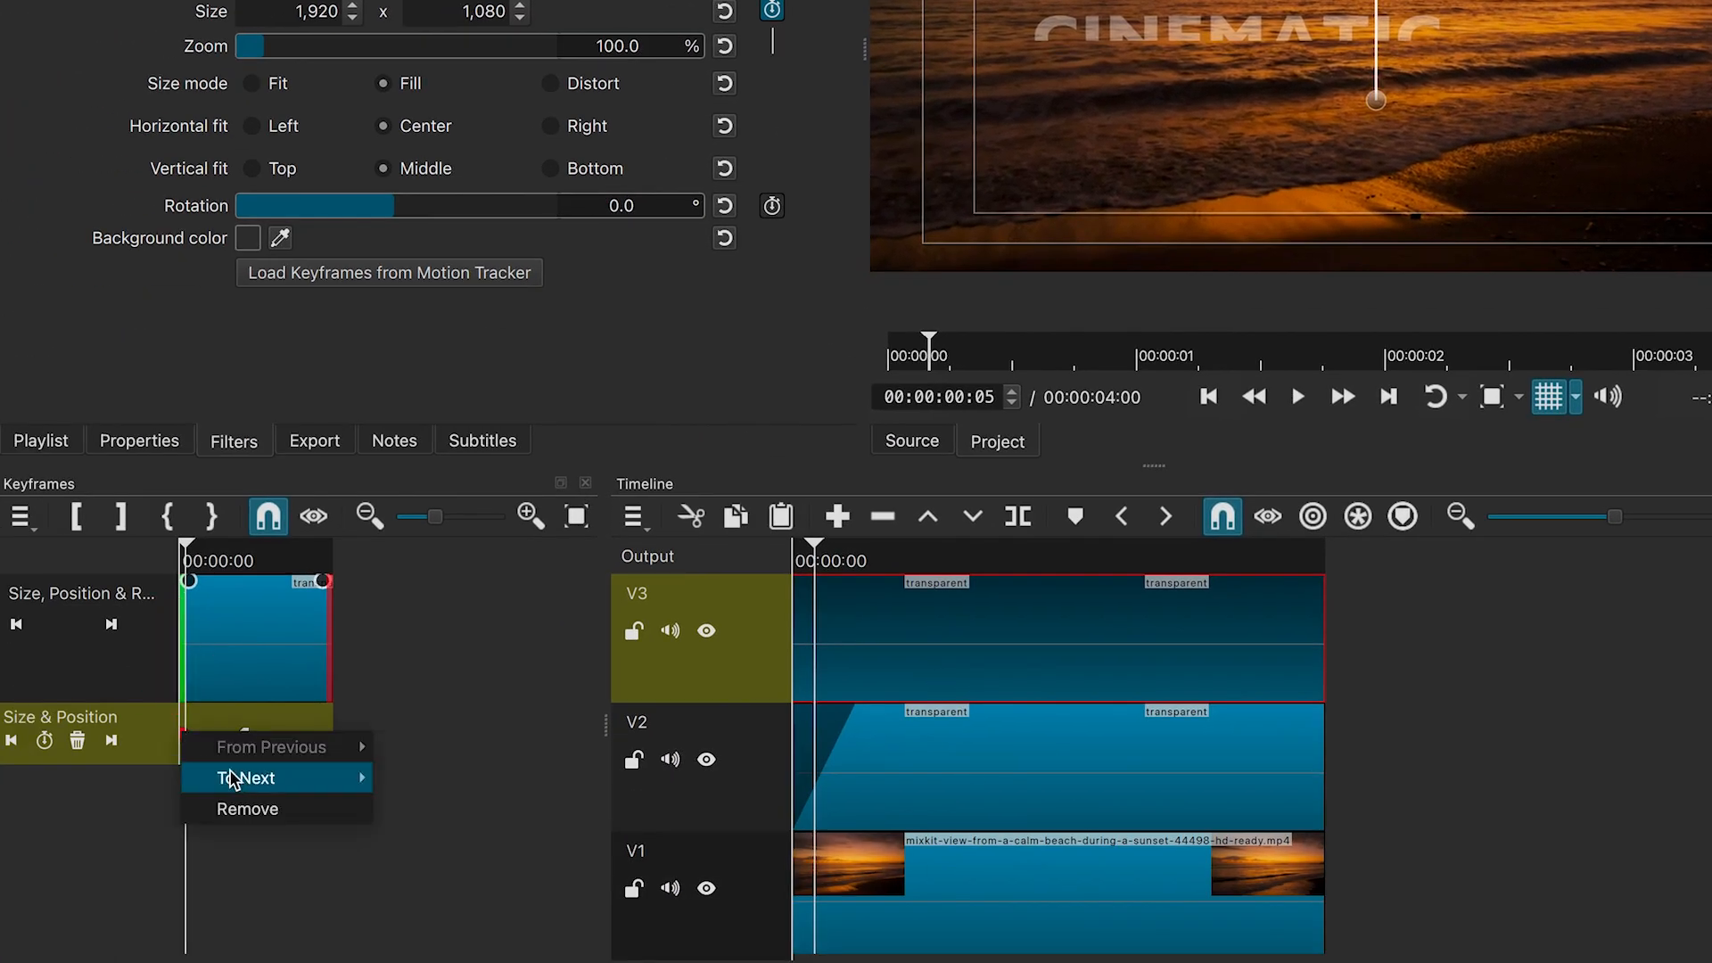
mouse_move(247, 778)
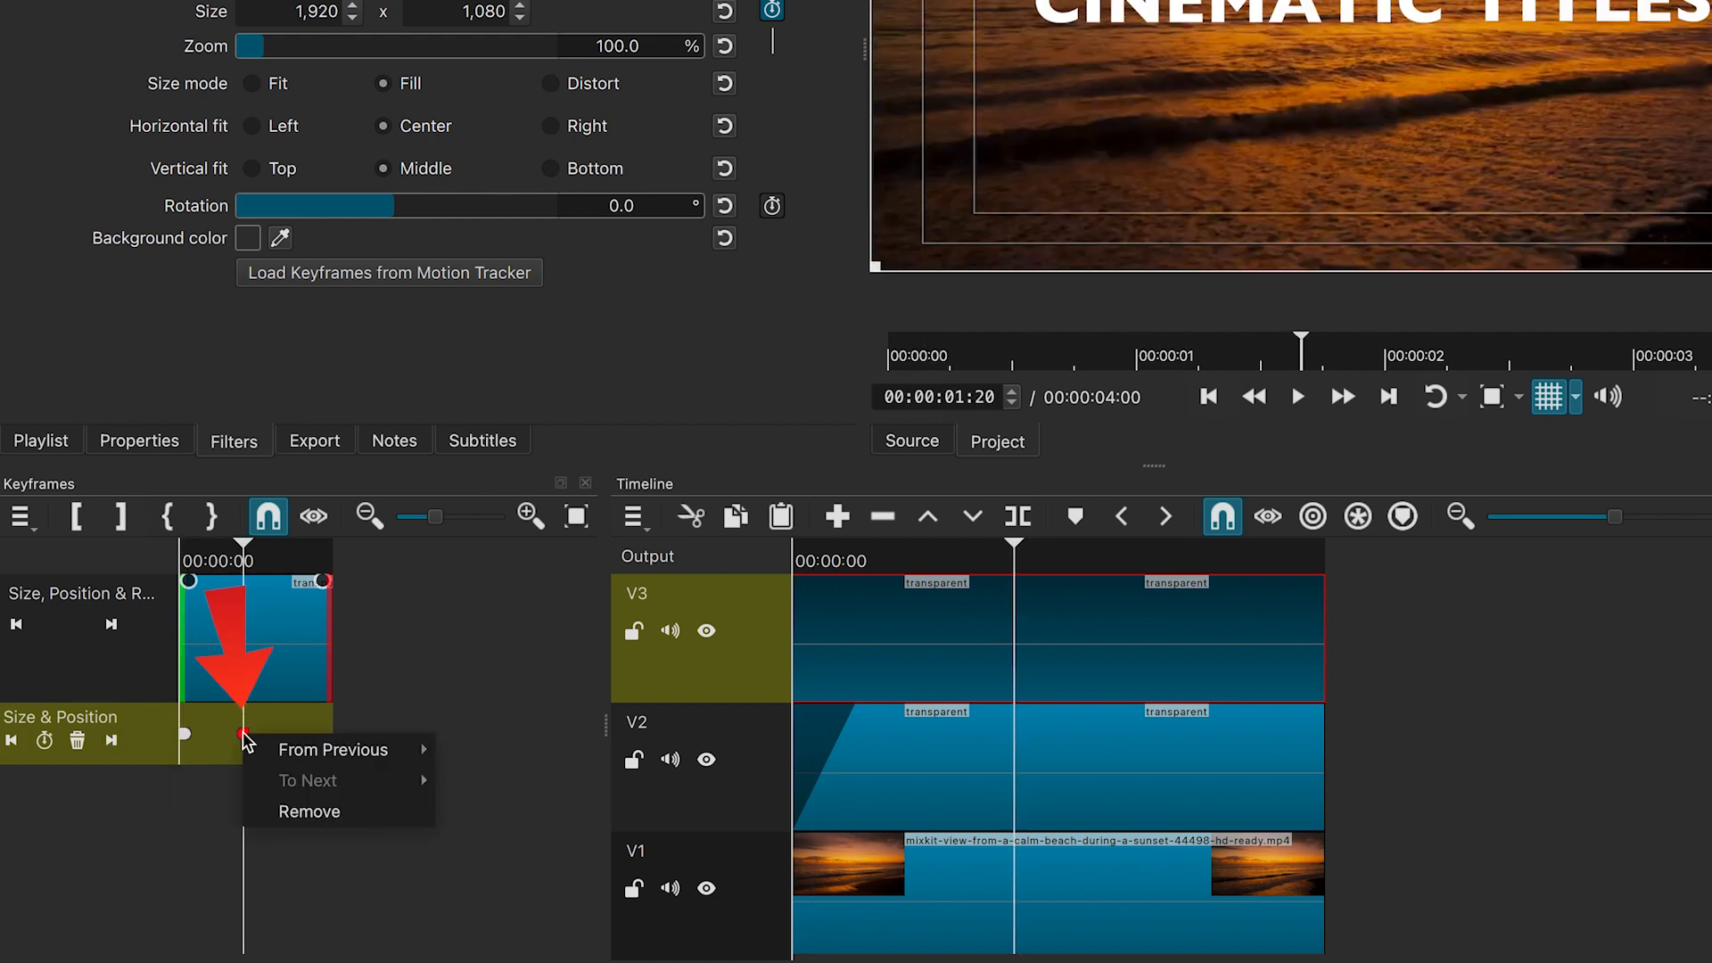
mouse_move(503, 842)
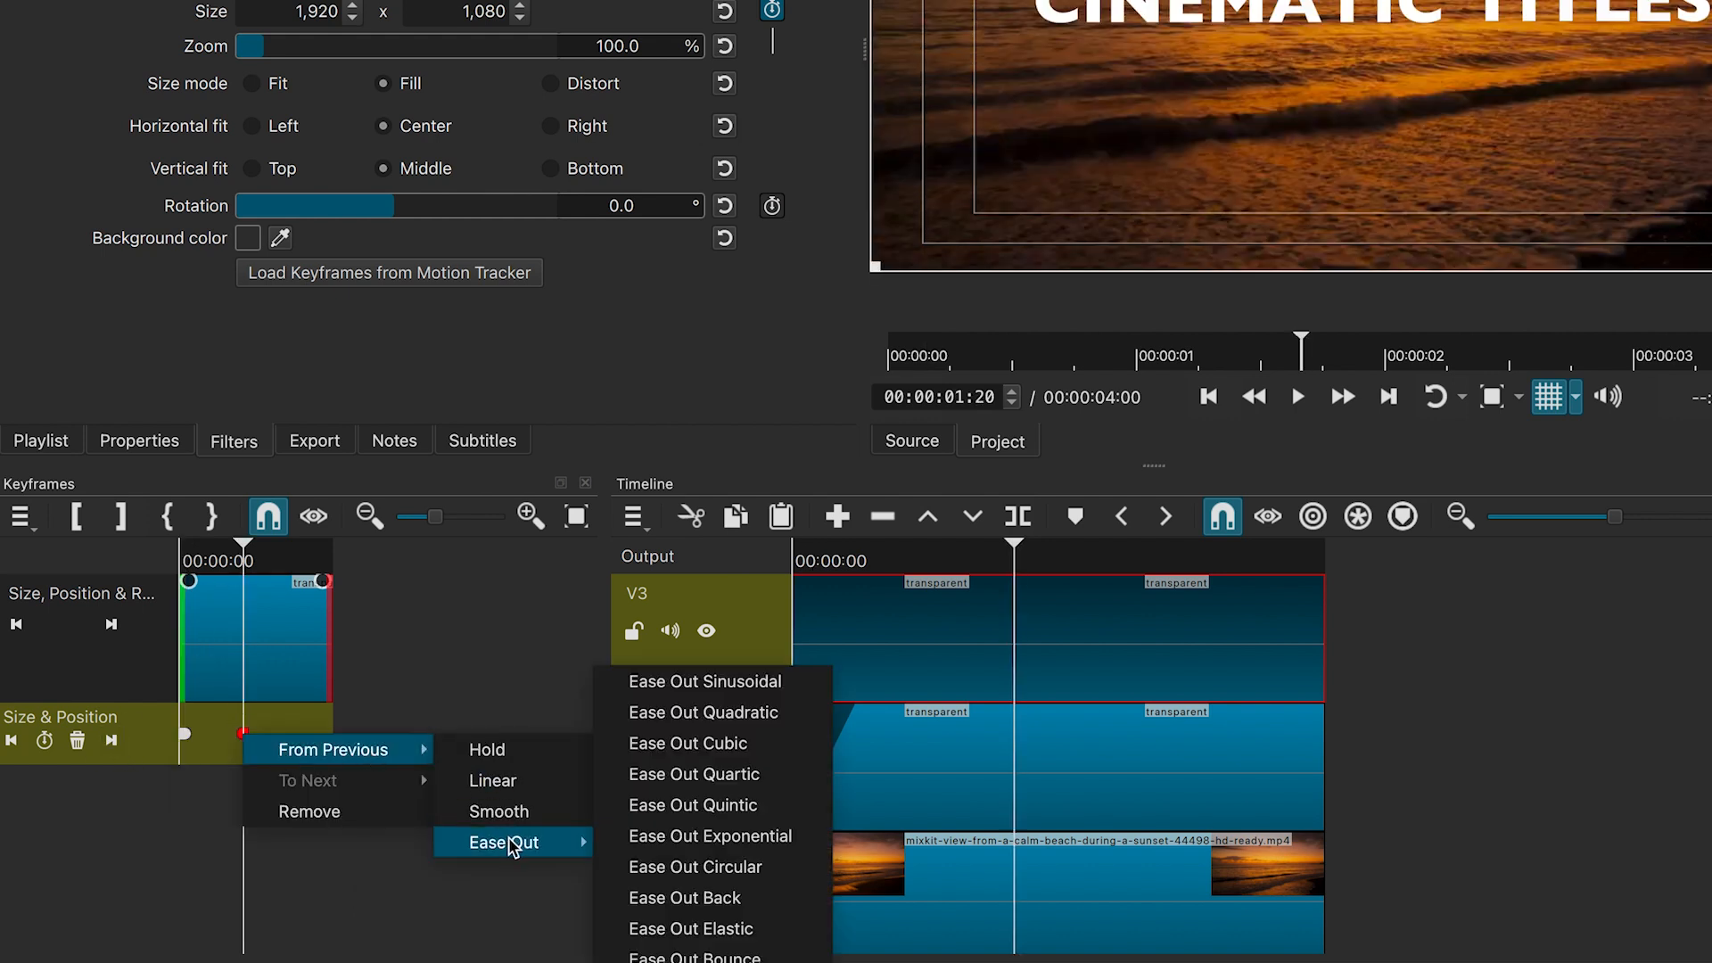
left_click(704, 681)
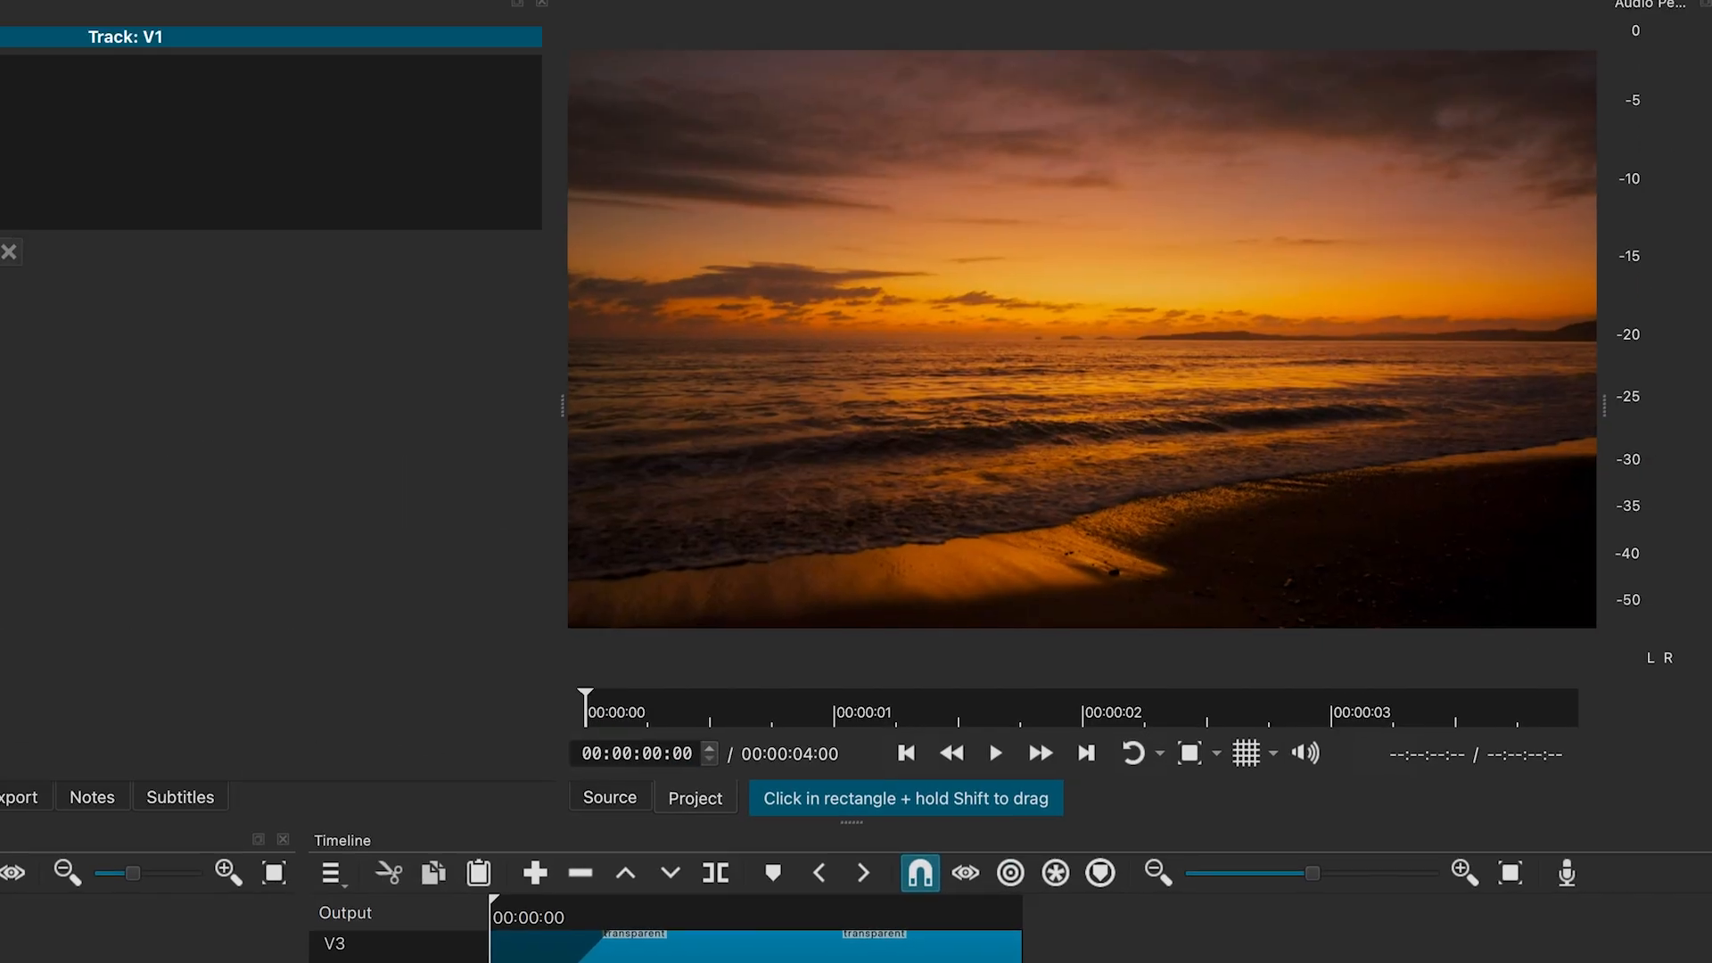
- Select the beach sunset clip on V1 to view its empty filter list
left_click(992, 752)
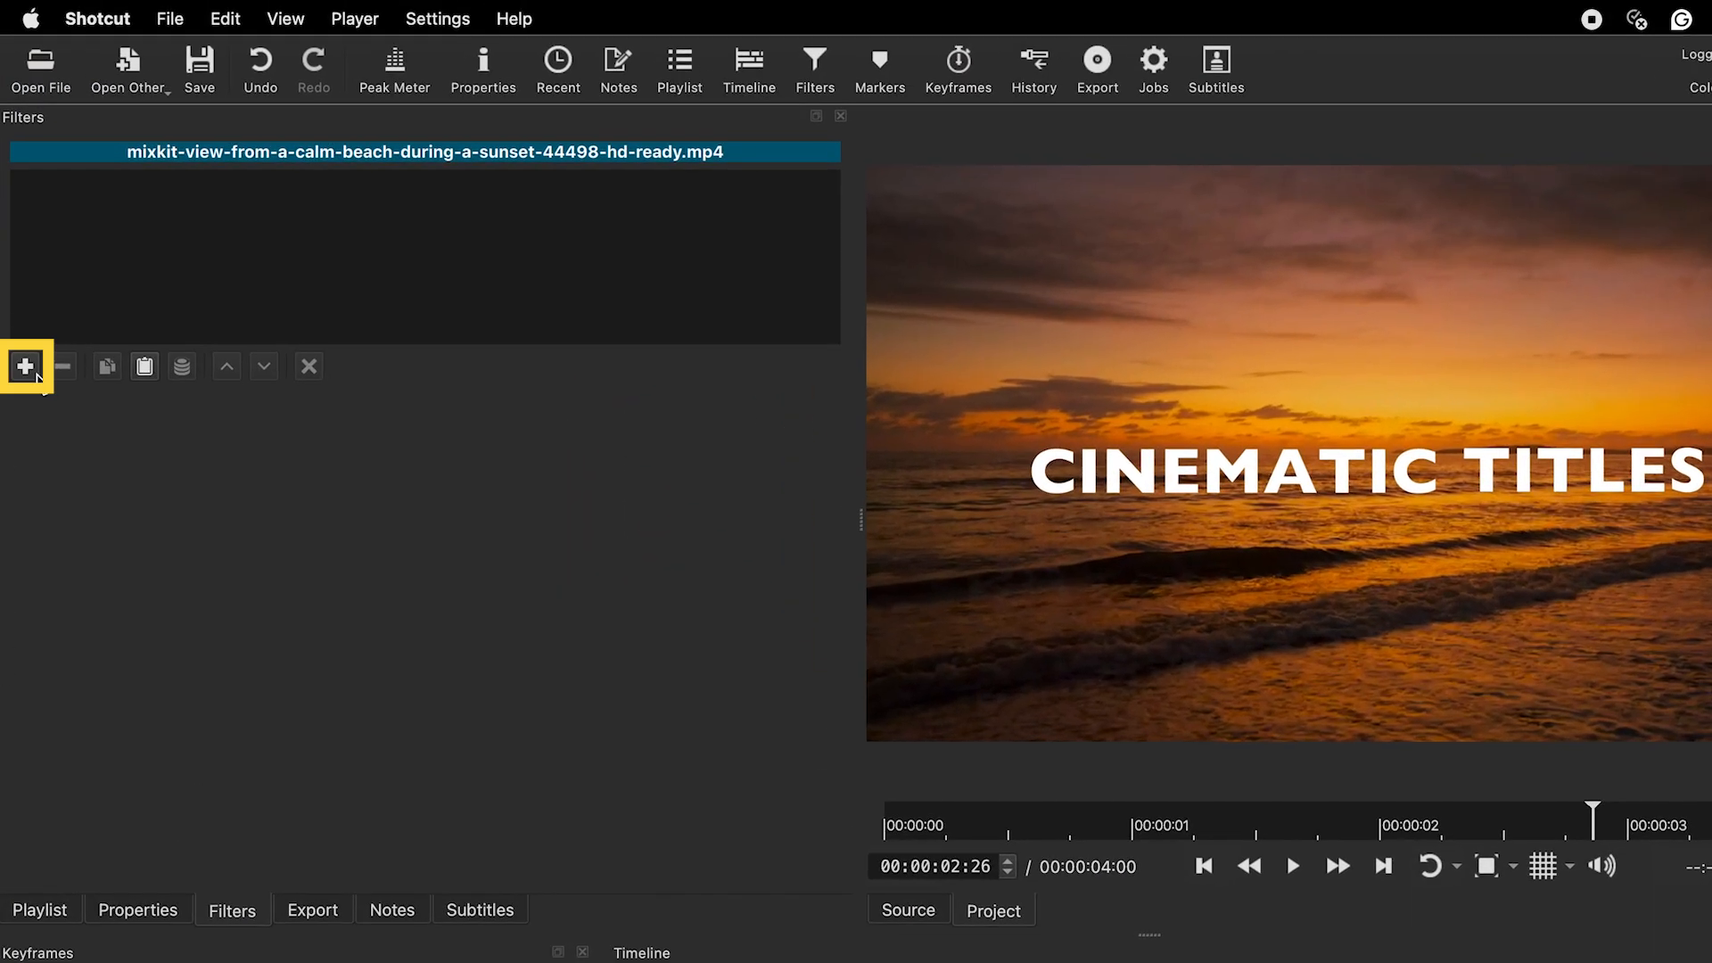
- Add Blur: Box to the beach clip and enable keyframing for width and height
type("blur")
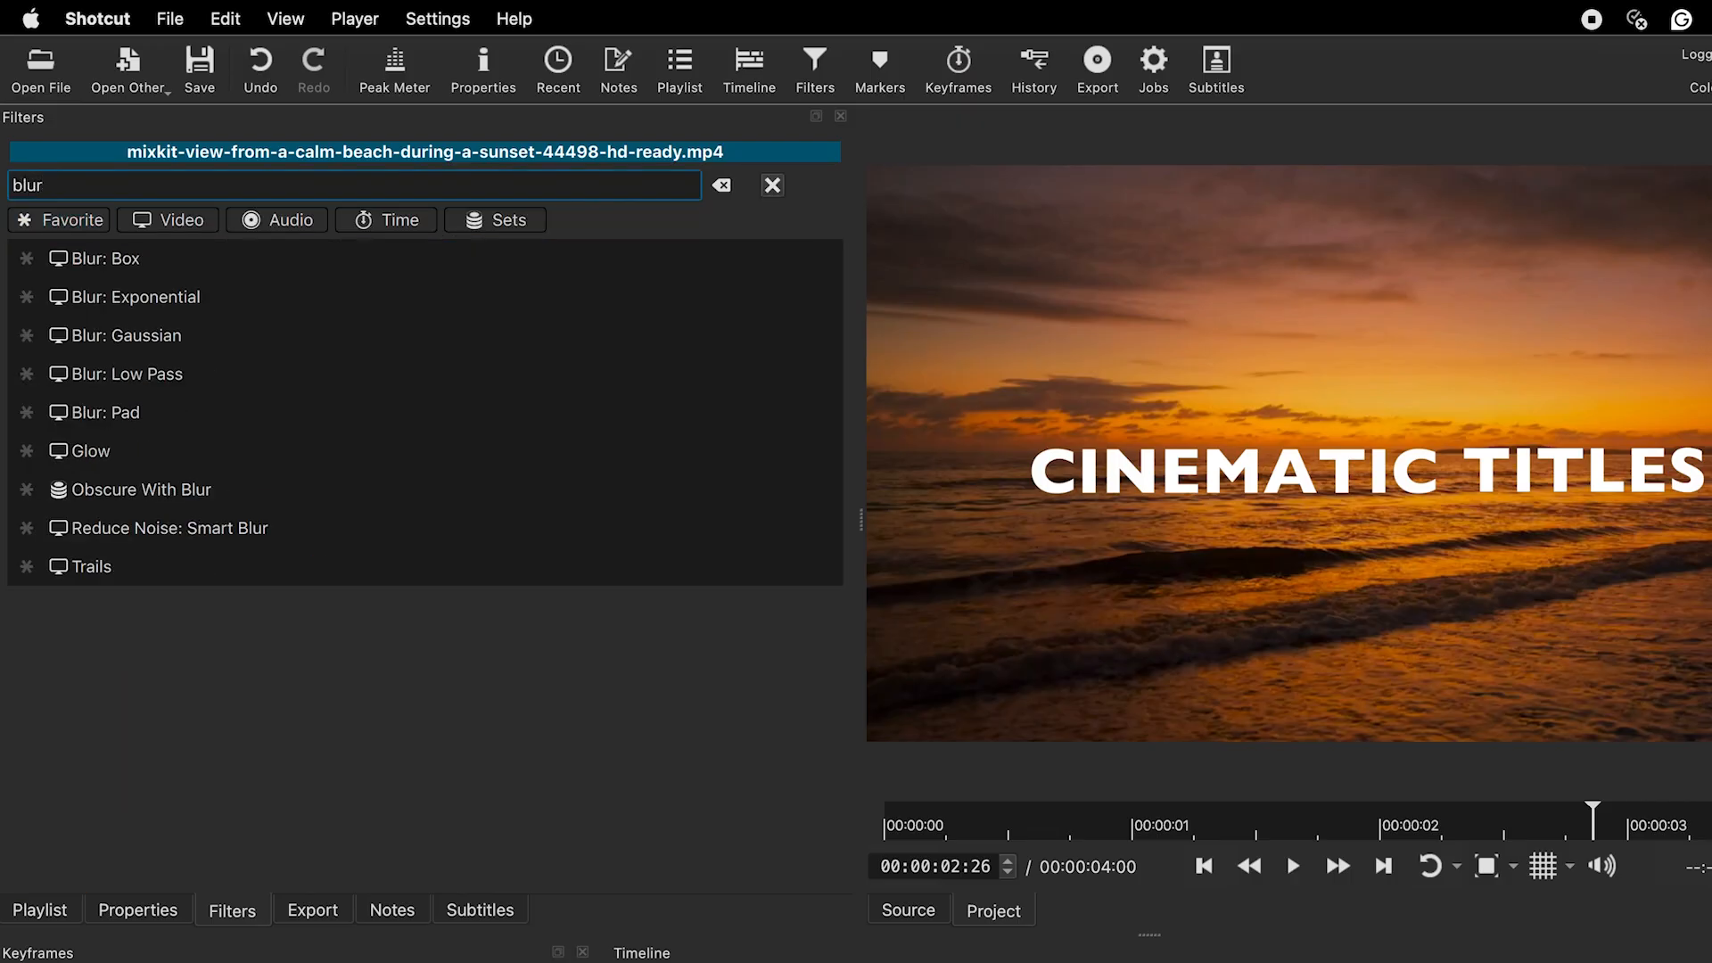
double_click(104, 258)
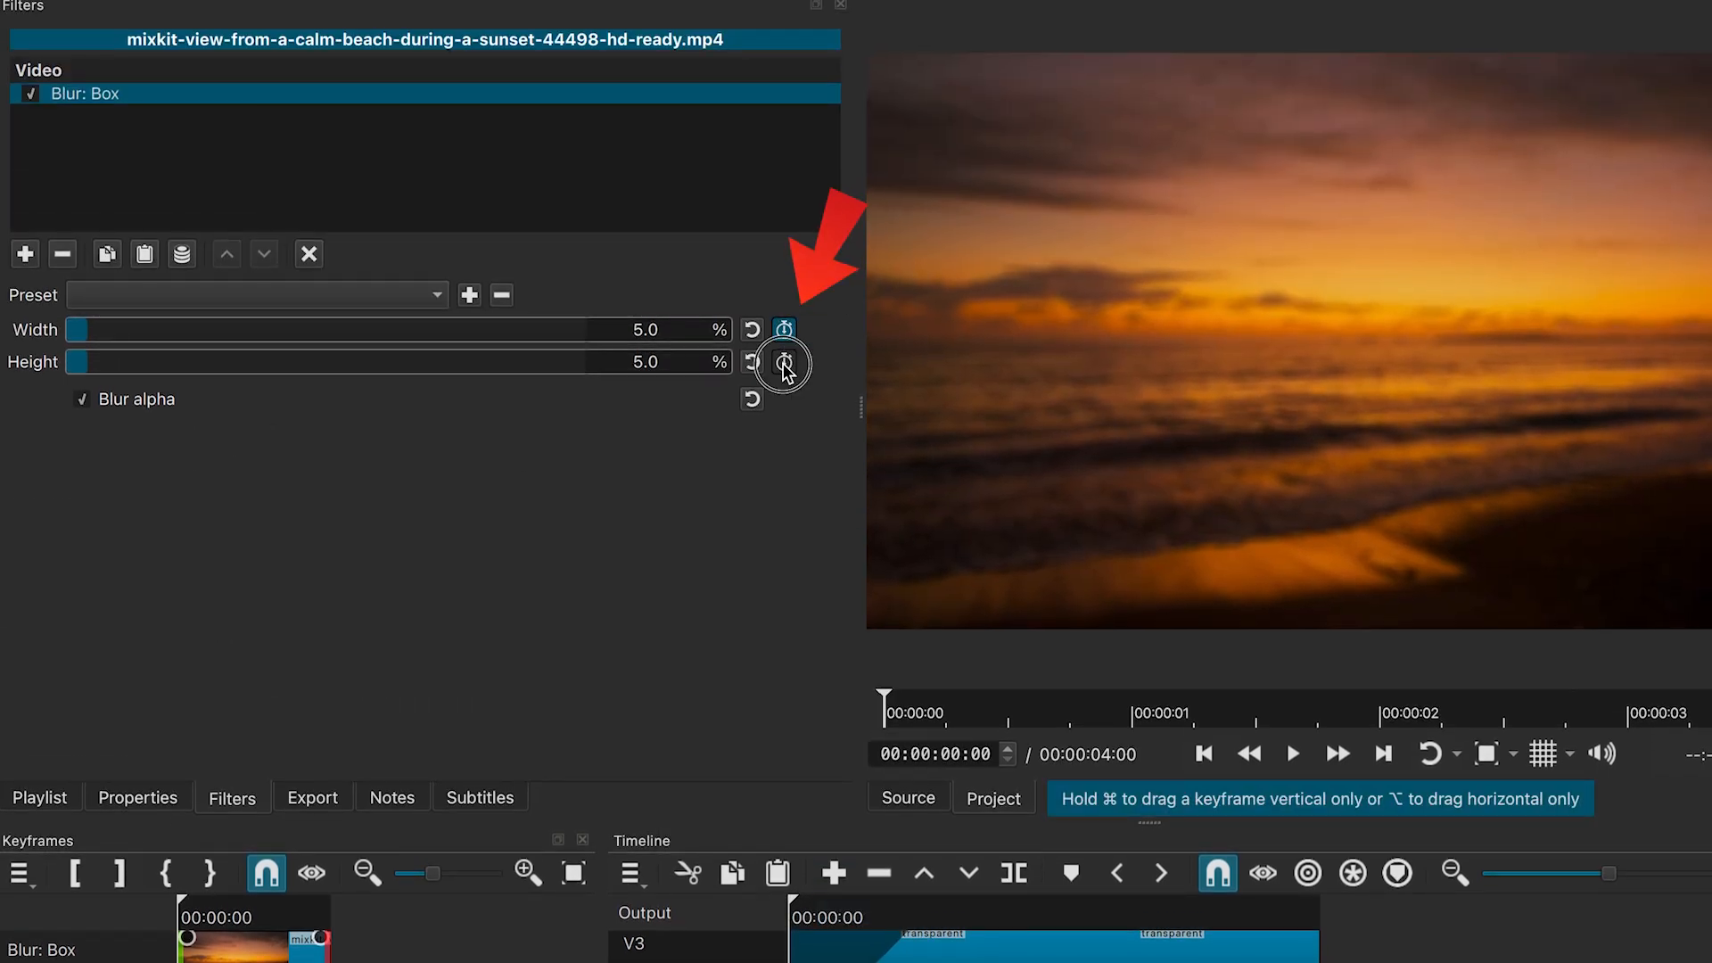
left_click(783, 362)
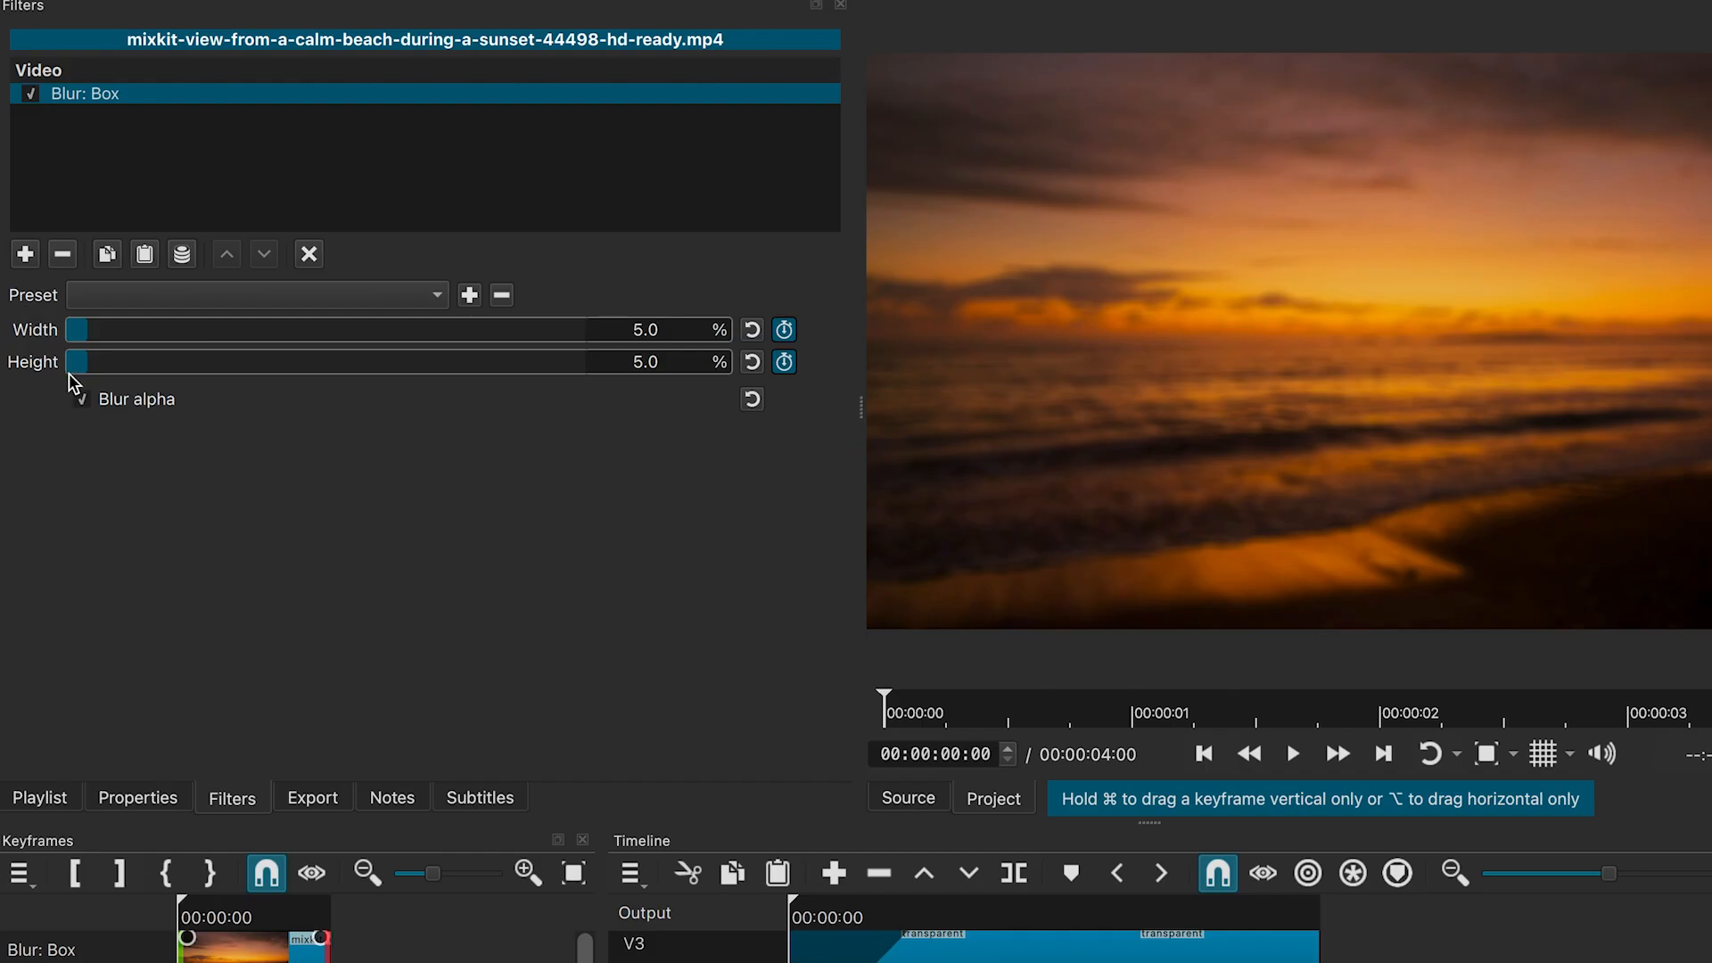